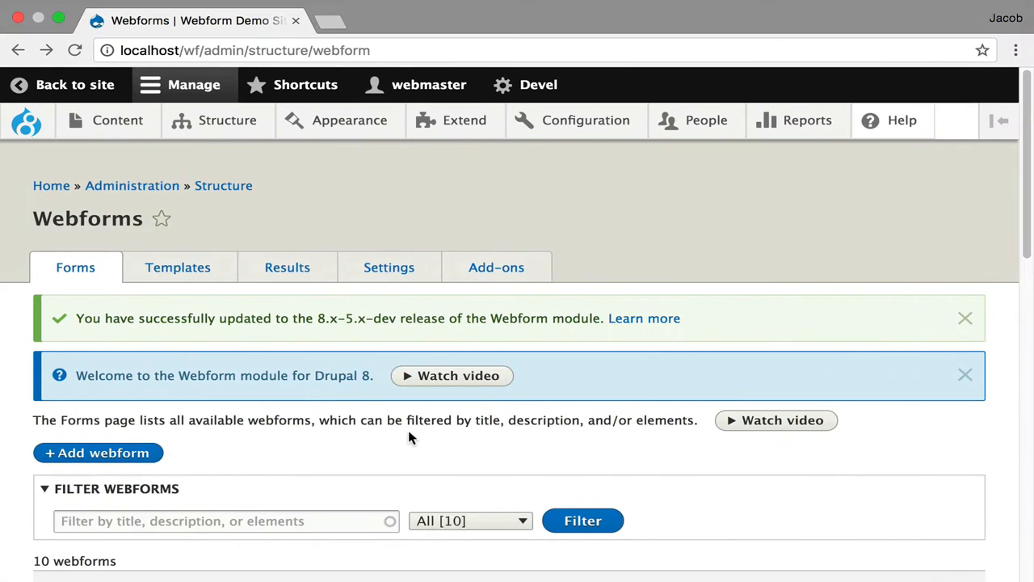
# Open the Contact webform from the Webforms list and go to its Elements page
pyautogui.scroll(-3)
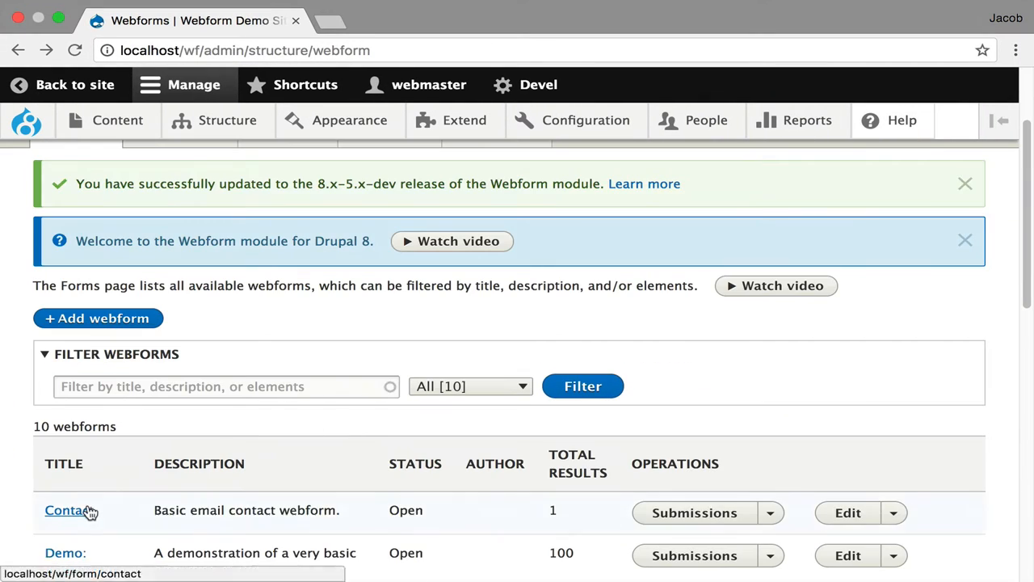
pyautogui.click(65, 510)
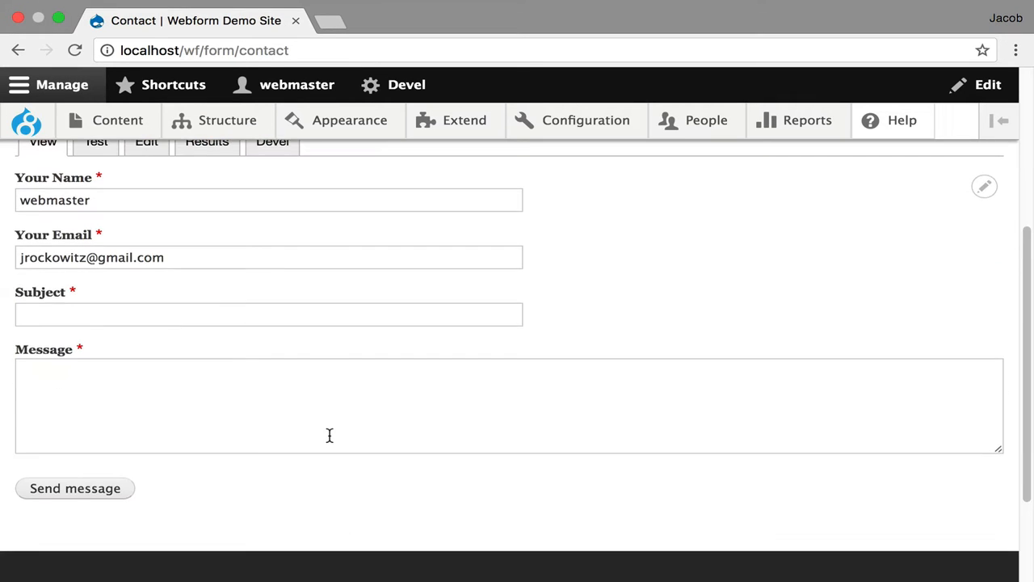
pyautogui.click(146, 141)
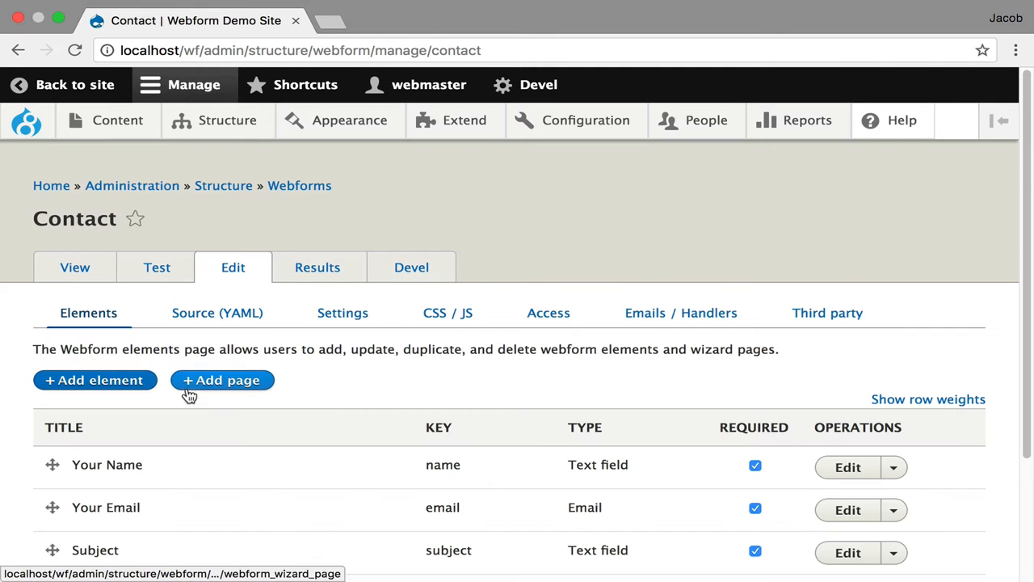
# Add a text field titled 'Company' to the Contact webform and view the live form
pyautogui.click(94, 380)
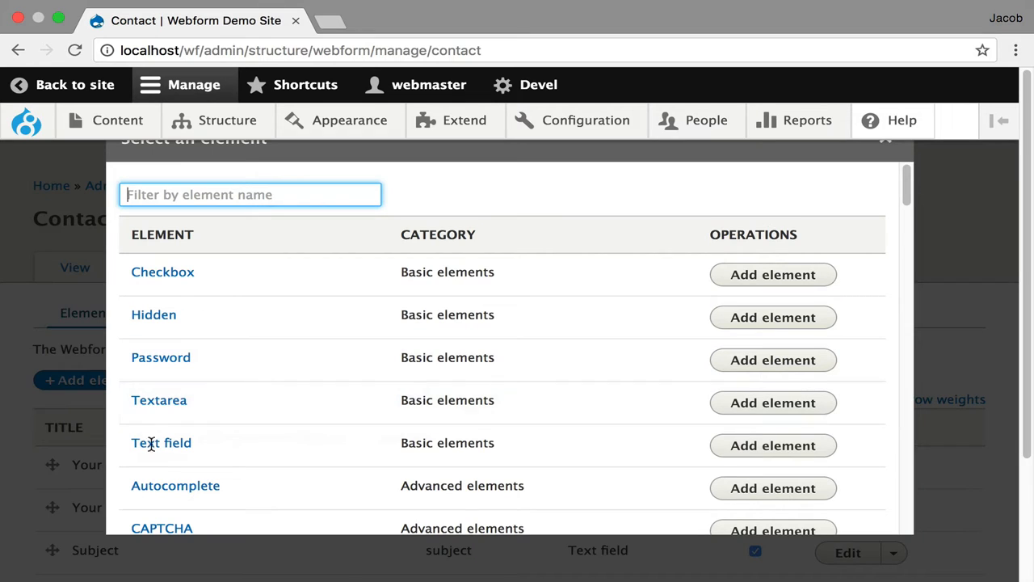
pyautogui.click(771, 446)
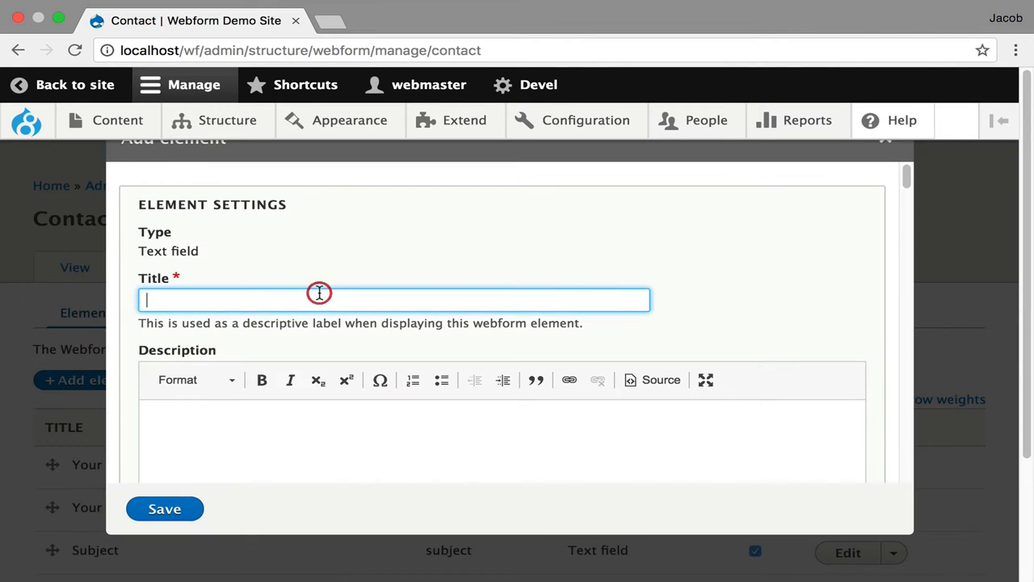
pyautogui.write('Company')
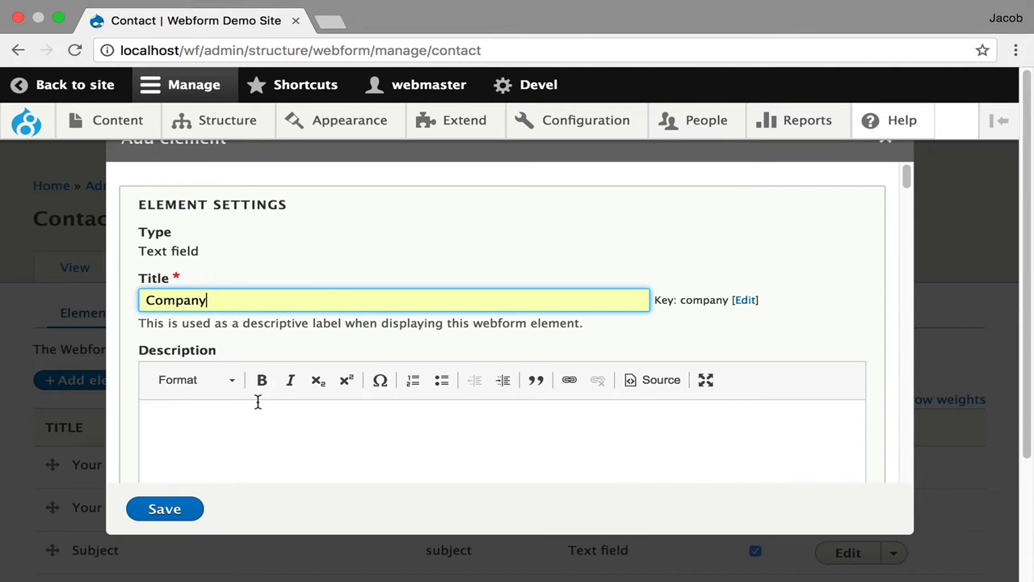
pyautogui.click(164, 508)
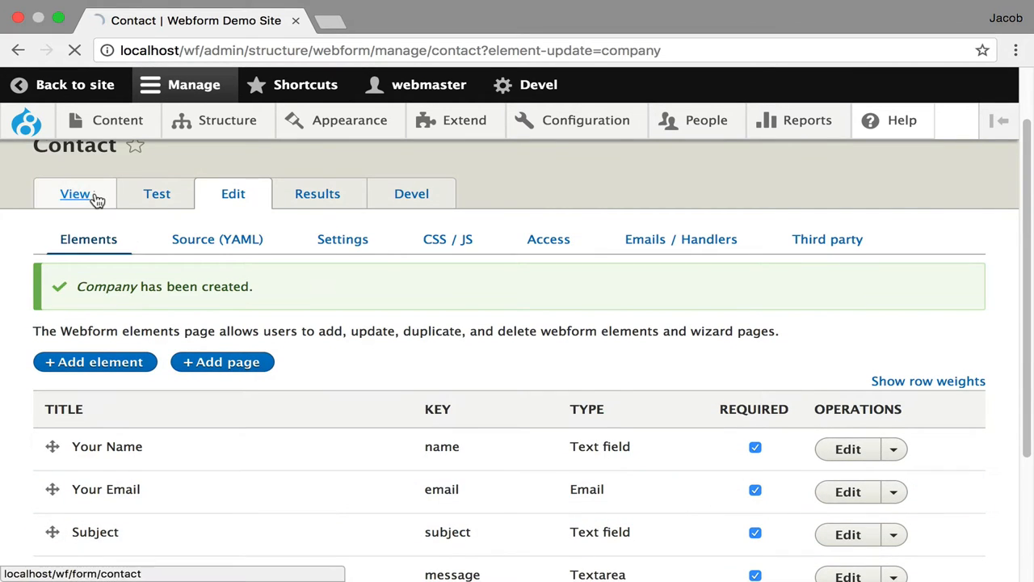
pyautogui.click(75, 194)
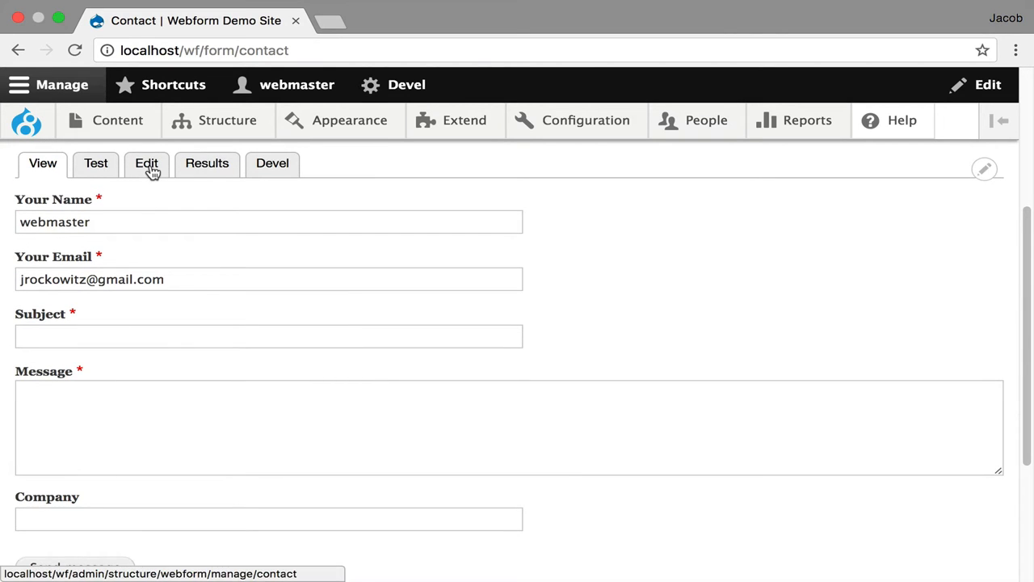
# In the YAML source, make 'Your Company' required below Your Name, and save
pyautogui.click(146, 163)
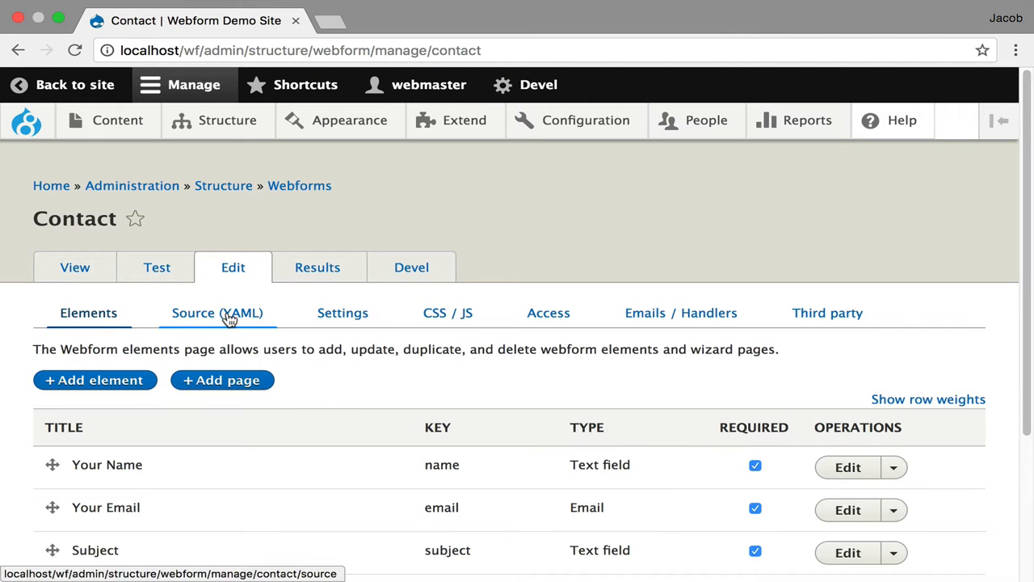
pyautogui.click(218, 313)
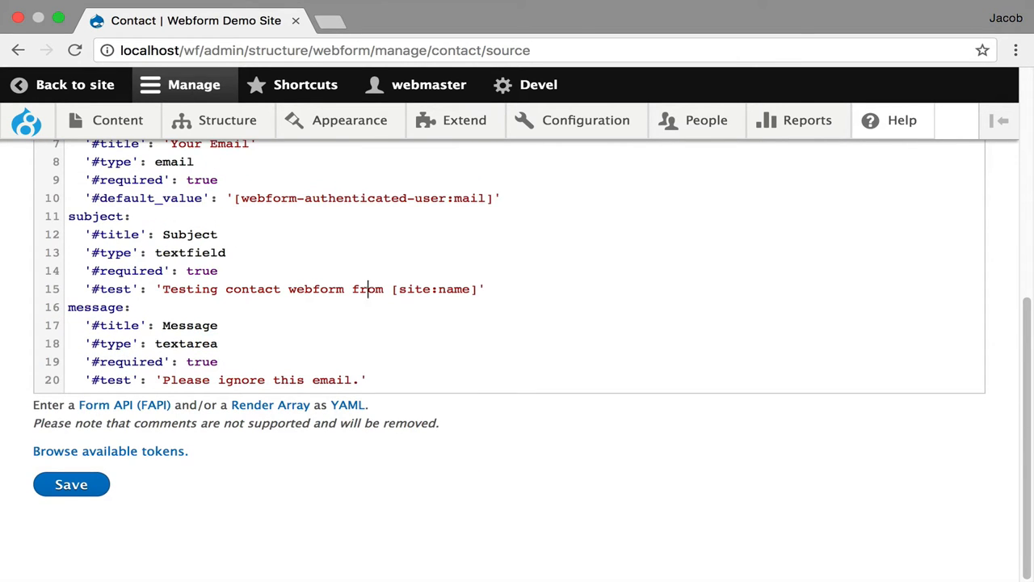
pyautogui.scroll(3)
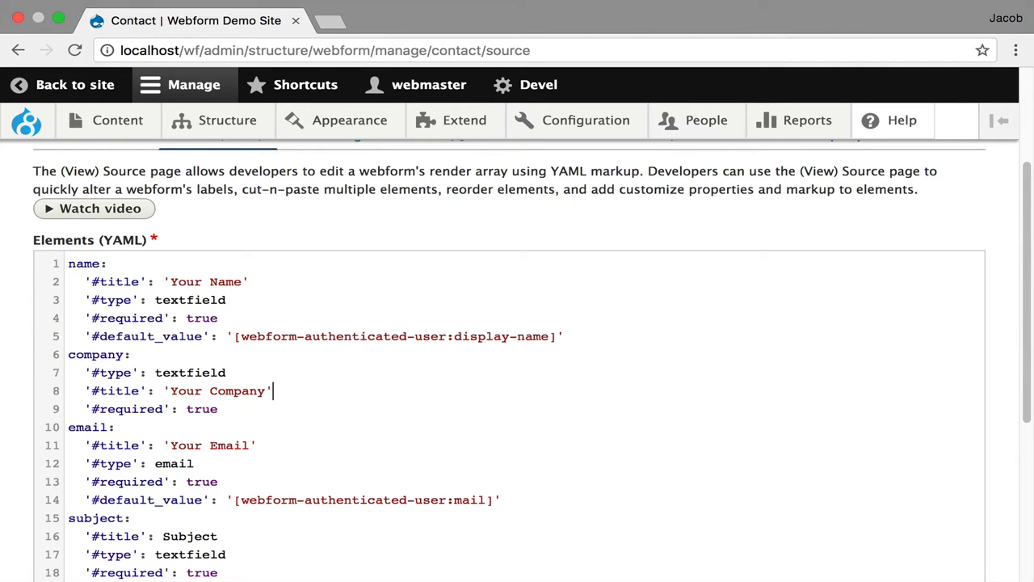
pyautogui.click(71, 484)
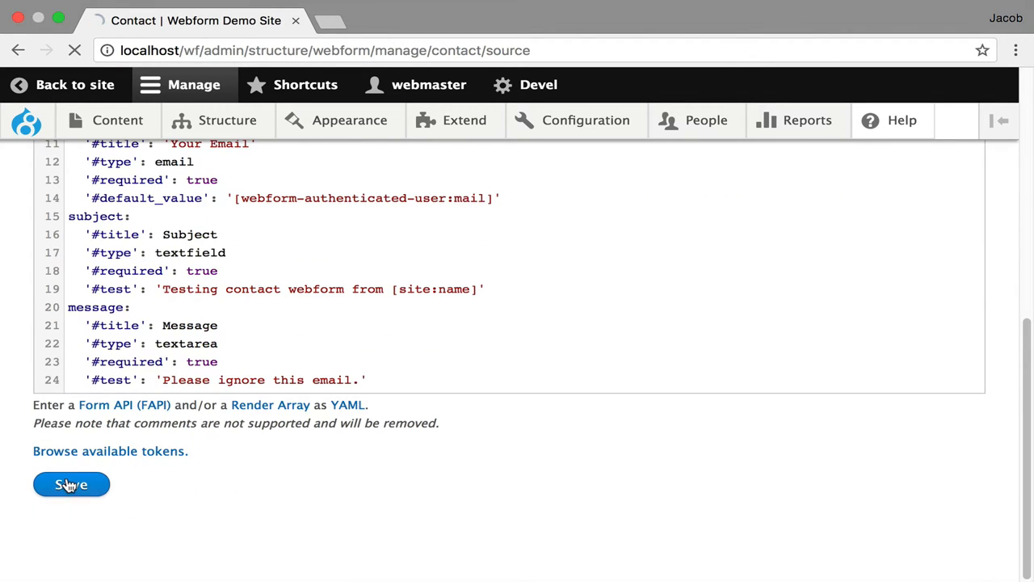
pyautogui.click(71, 484)
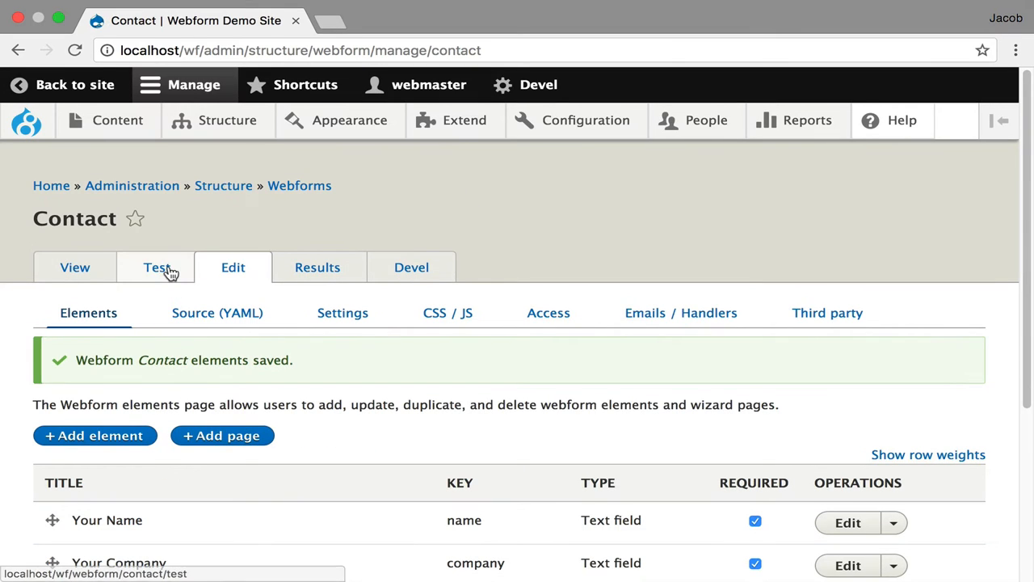
# Send a test Contact submission with a company value and view Submission #1
pyautogui.click(157, 267)
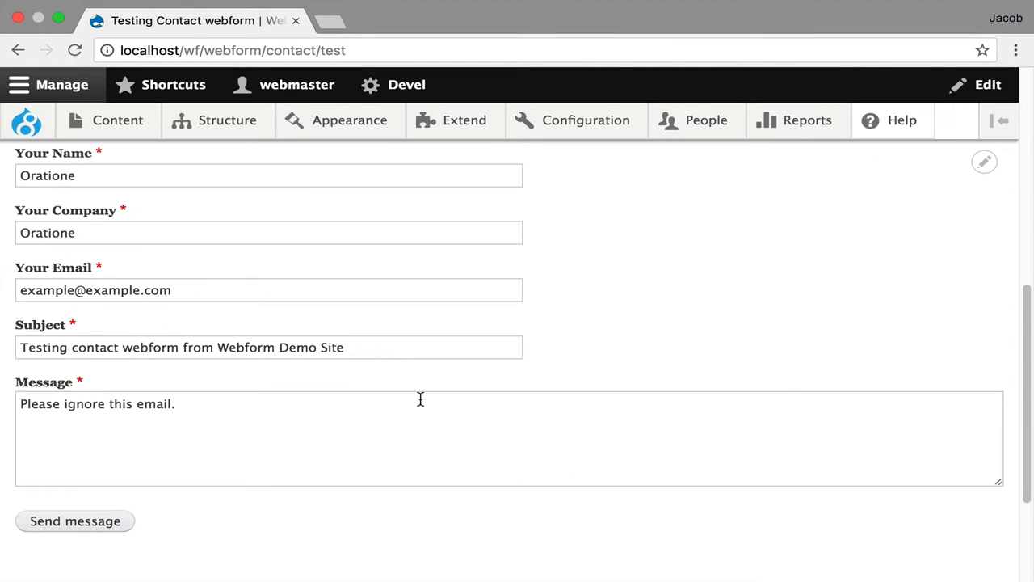
pyautogui.click(75, 521)
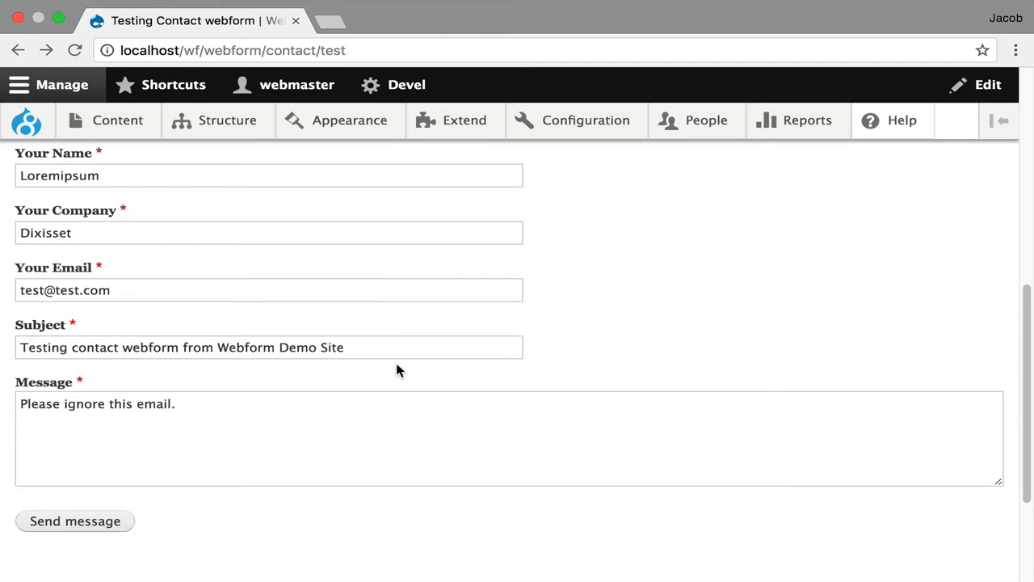
pyautogui.click(74, 521)
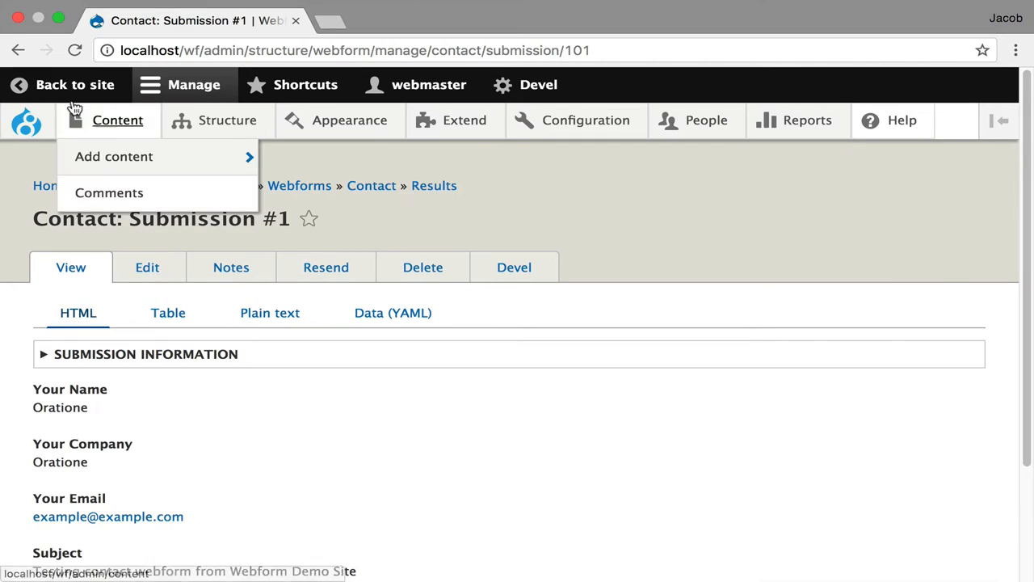
# Show the Contact webform's submission results as a customizable table
pyautogui.click(434, 185)
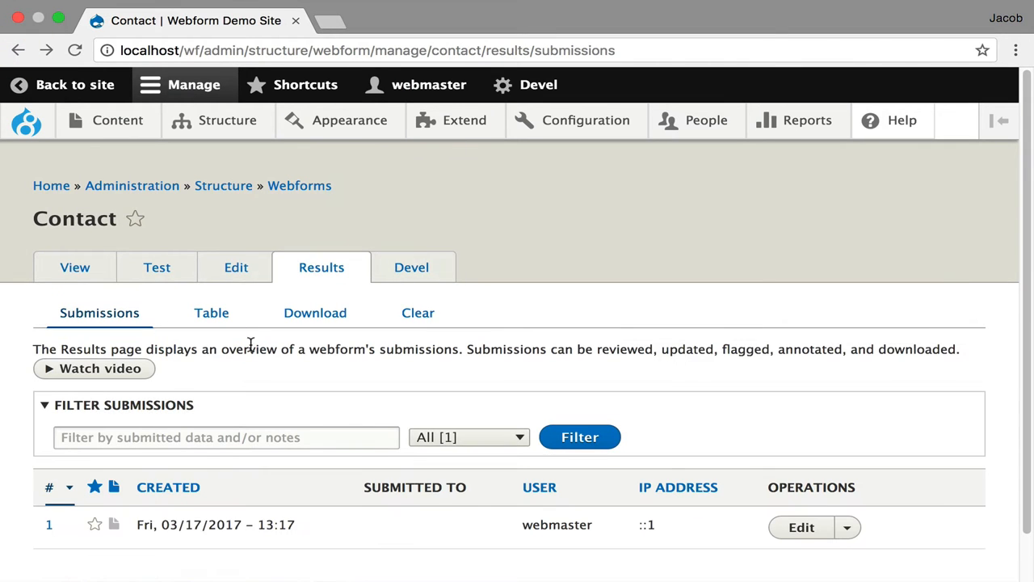
pyautogui.click(211, 313)
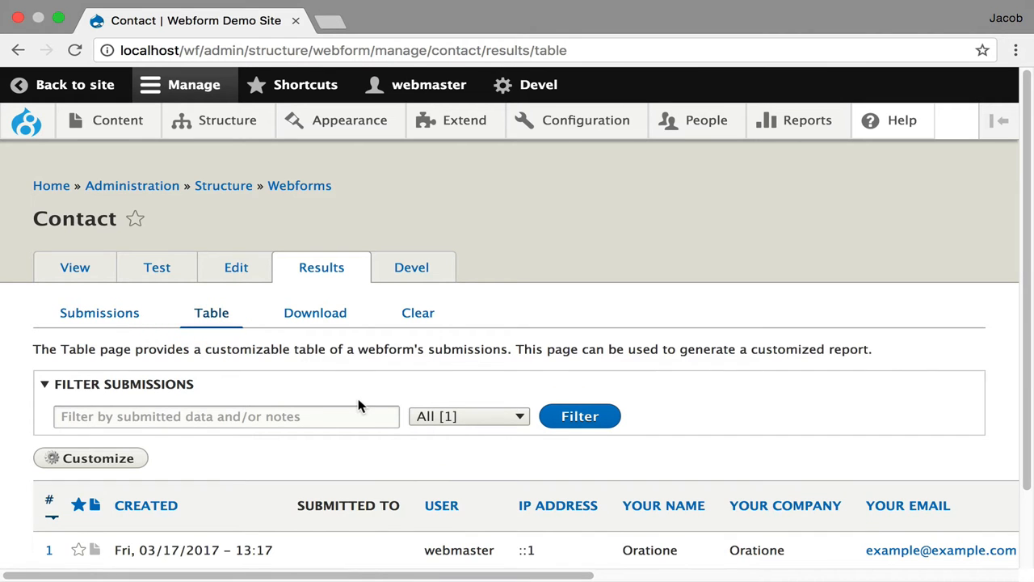
pyautogui.scroll(3)
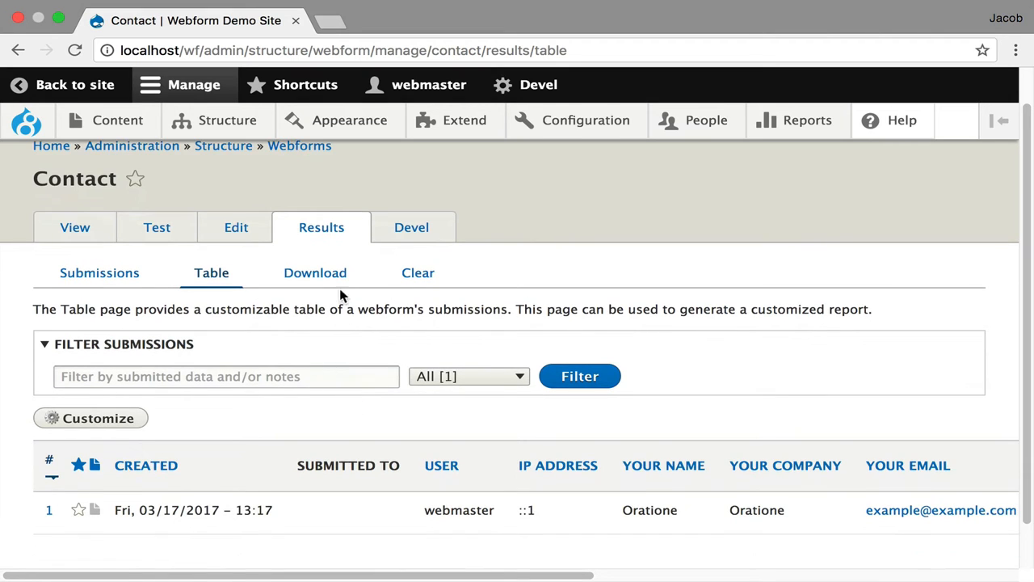
# Download the submissions in HTML Table format and scroll across the output
pyautogui.click(314, 273)
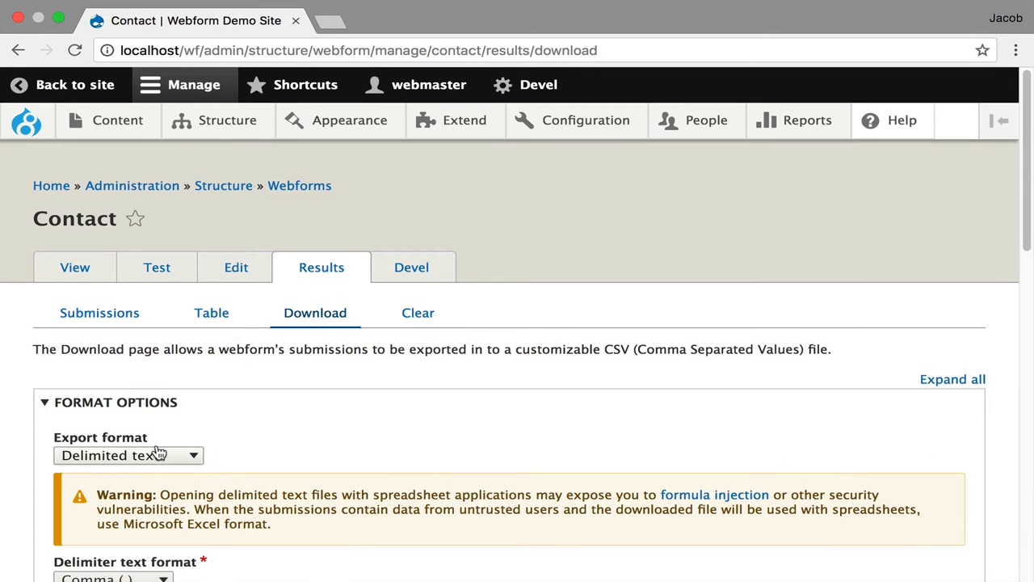
pyautogui.click(128, 455)
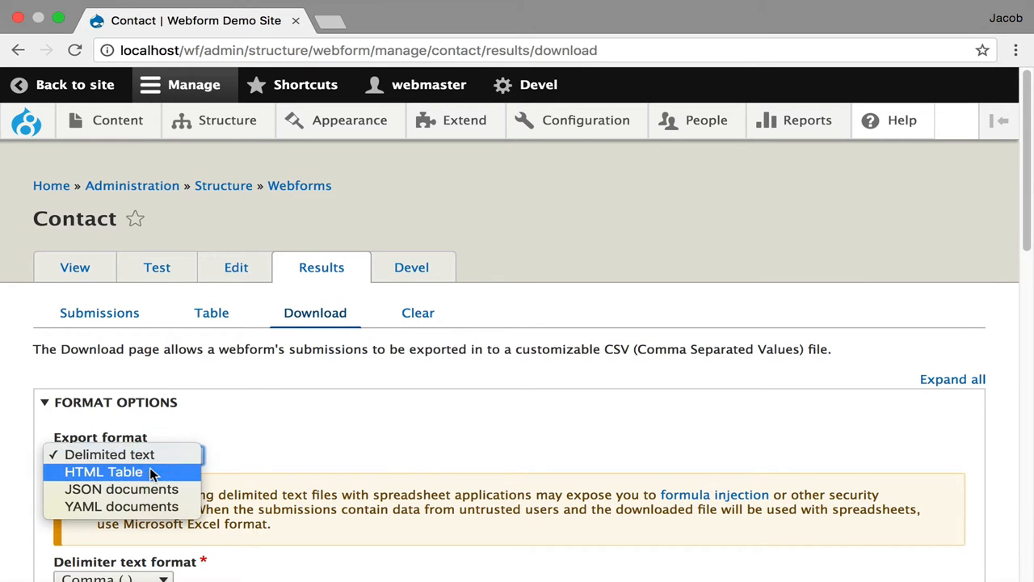
pyautogui.click(103, 471)
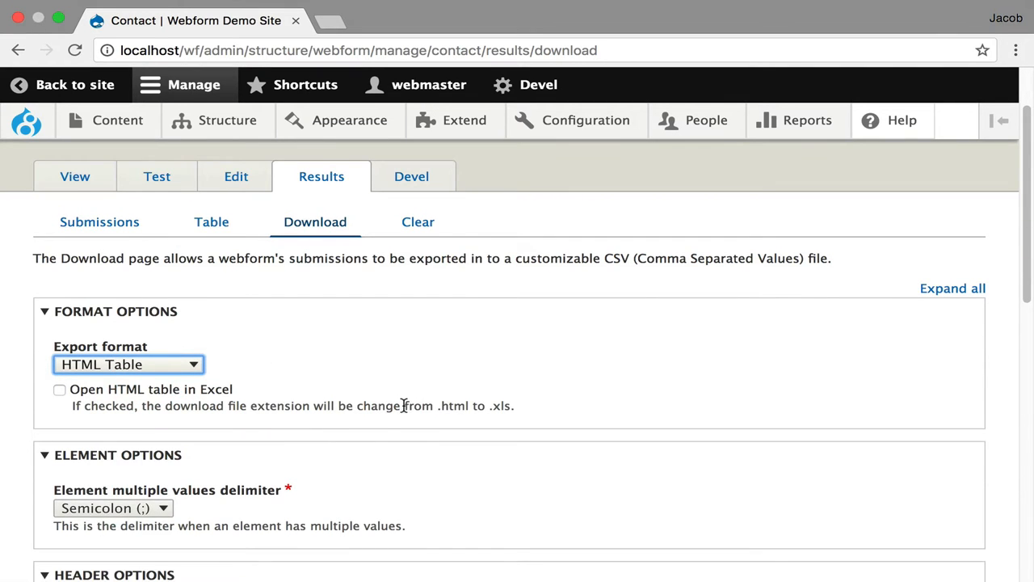
pyautogui.scroll(-3)
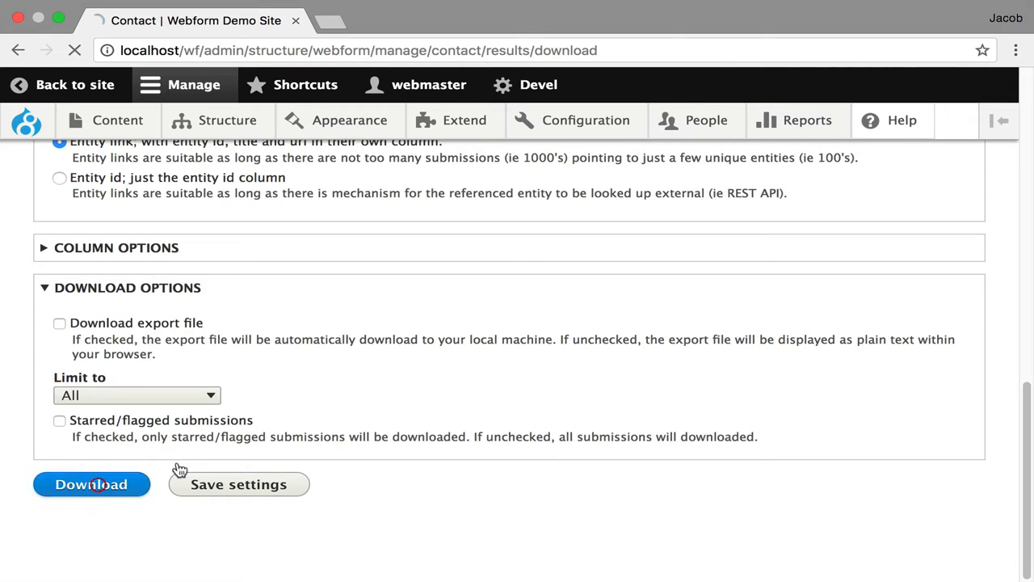
pyautogui.click(91, 484)
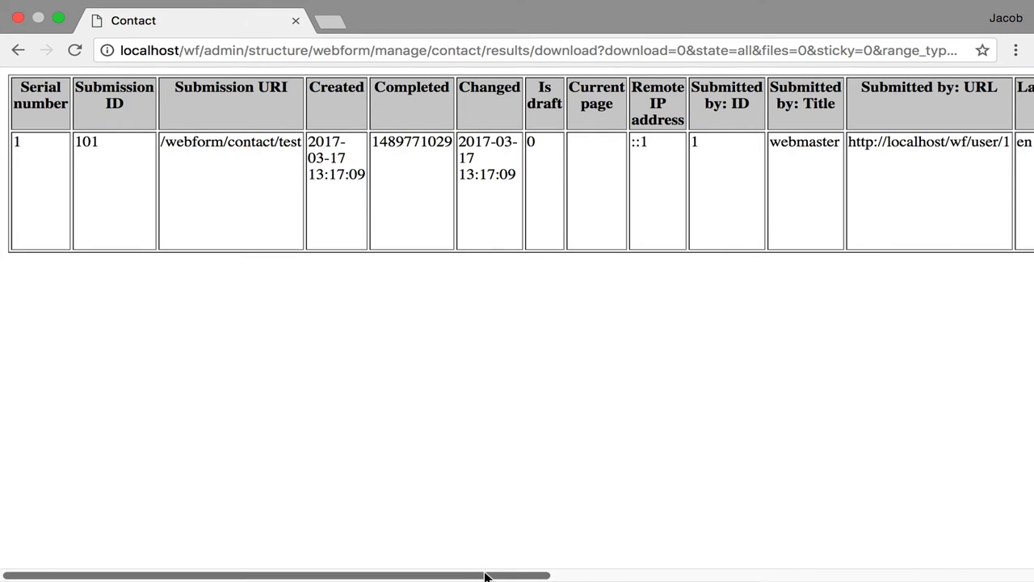
pyautogui.hscroll(3)
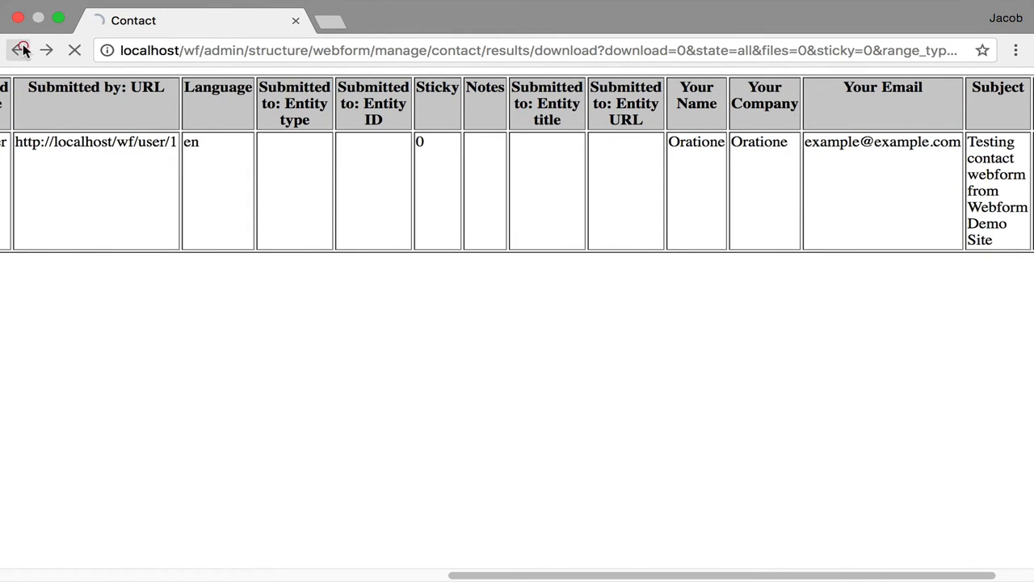
# Review and close the Email confirmation handler settings on the Contact webform
pyautogui.click(22, 50)
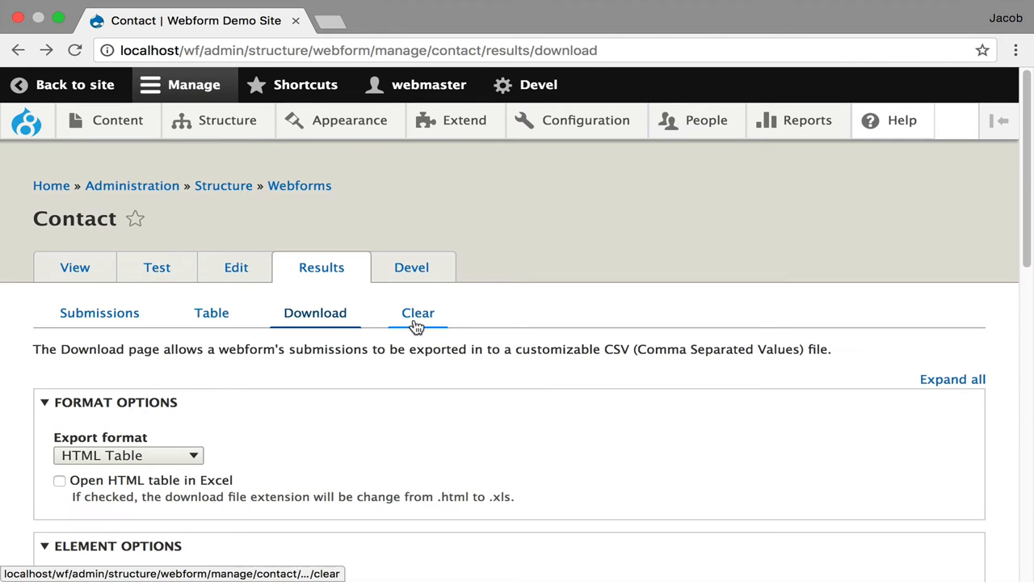
pyautogui.click(235, 266)
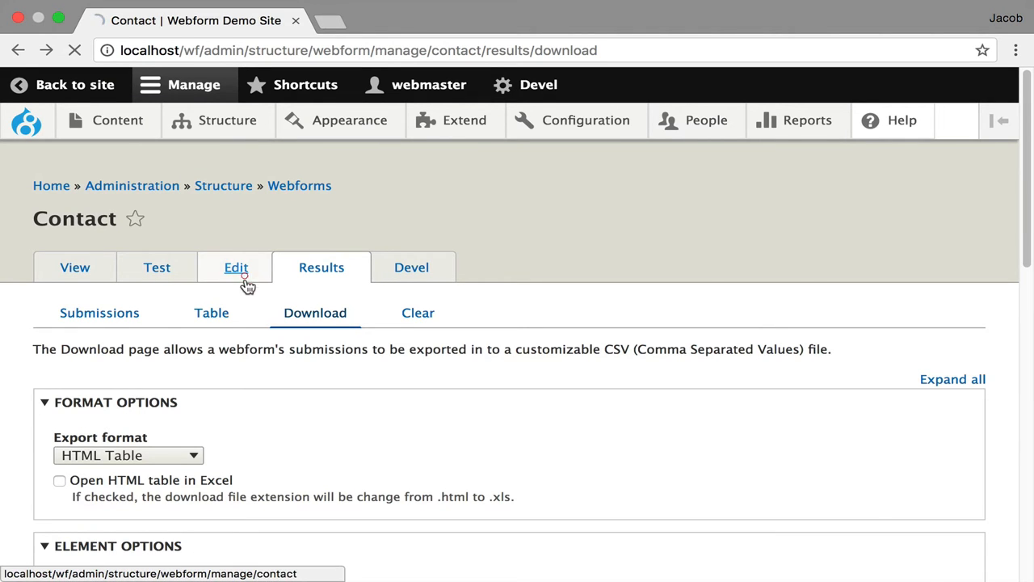
pyautogui.click(235, 267)
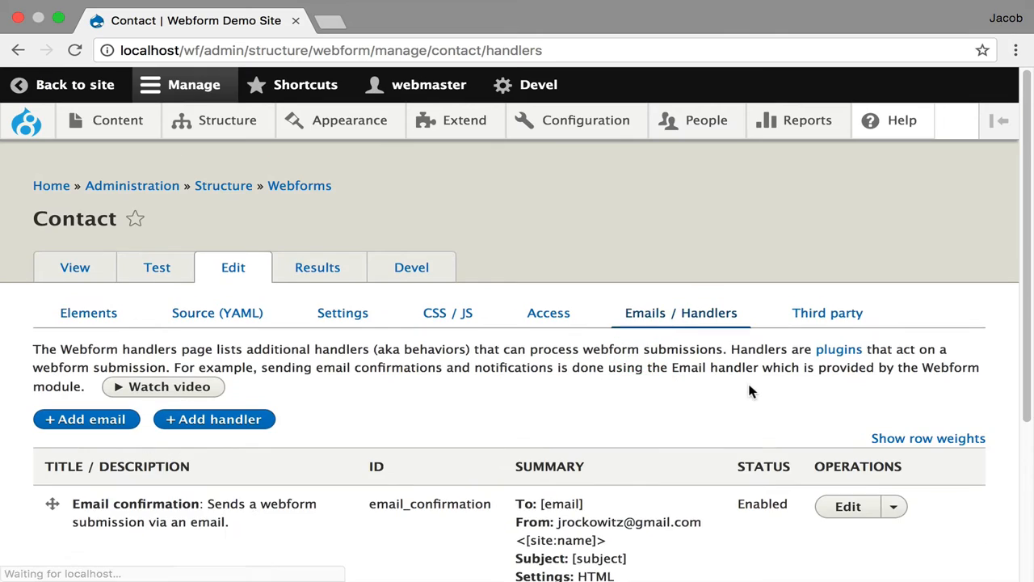
pyautogui.click(848, 506)
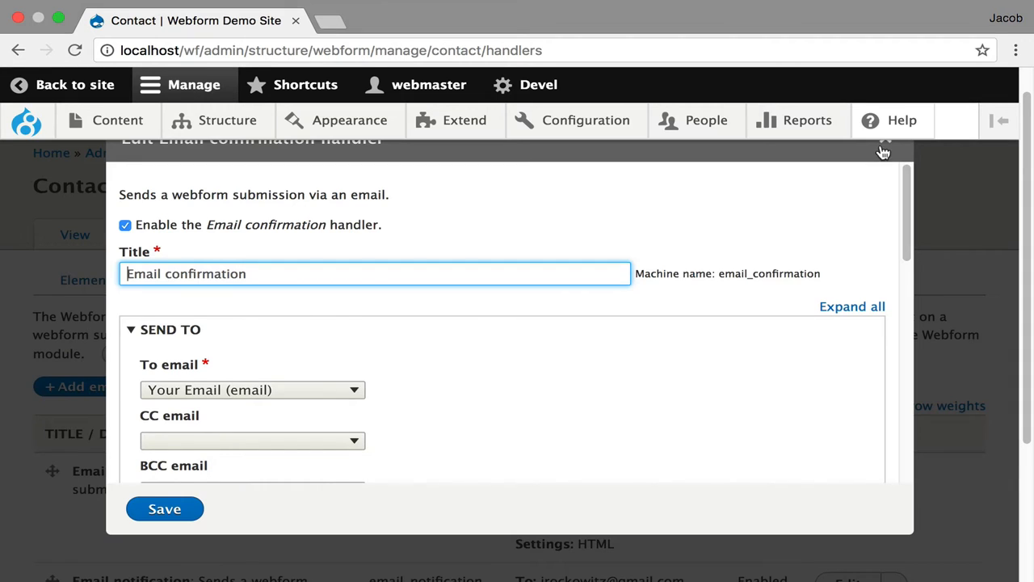
pyautogui.click(884, 145)
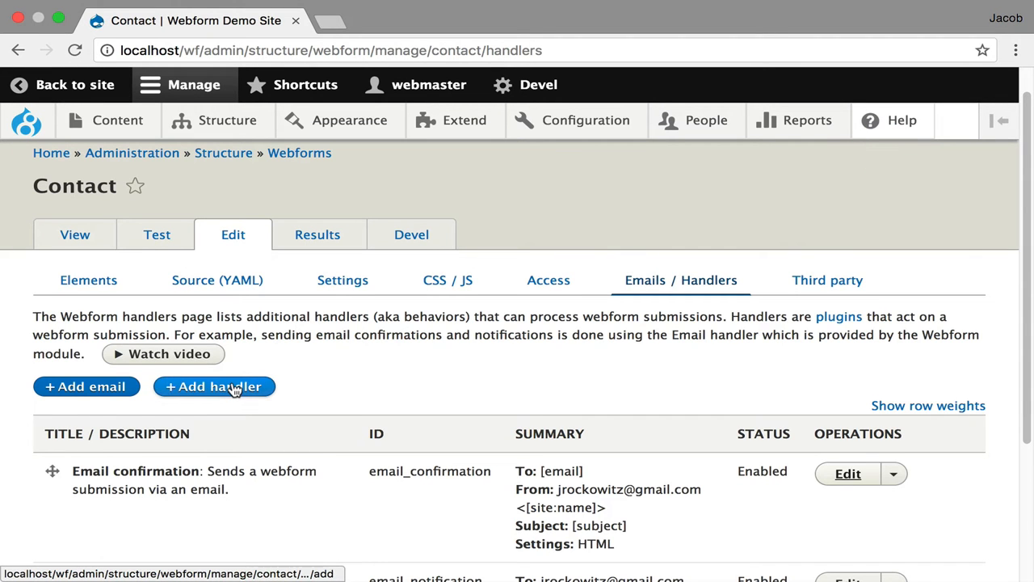
# Start adding a Remote post handler and scroll through its settings
pyautogui.click(215, 386)
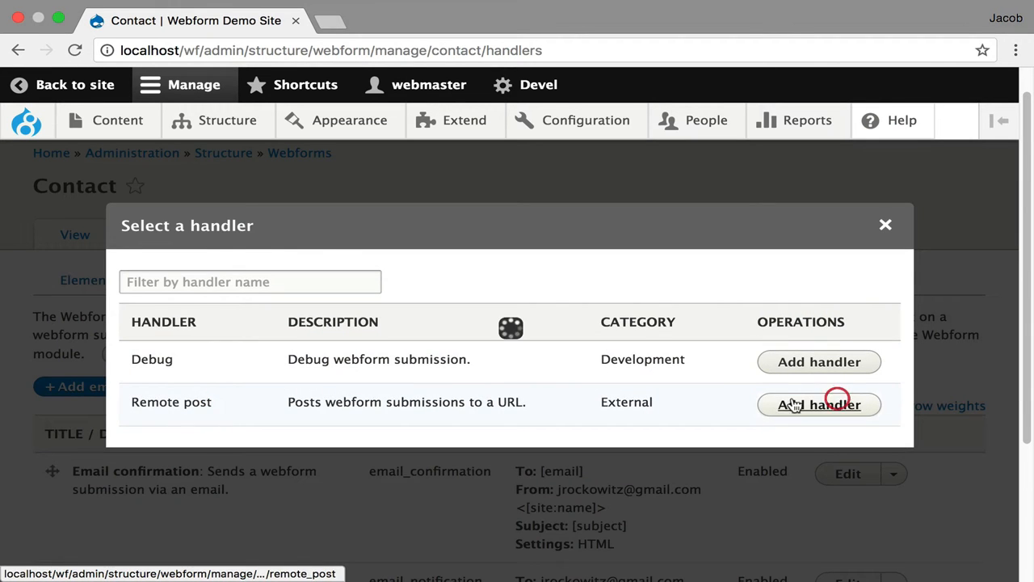
pyautogui.click(819, 404)
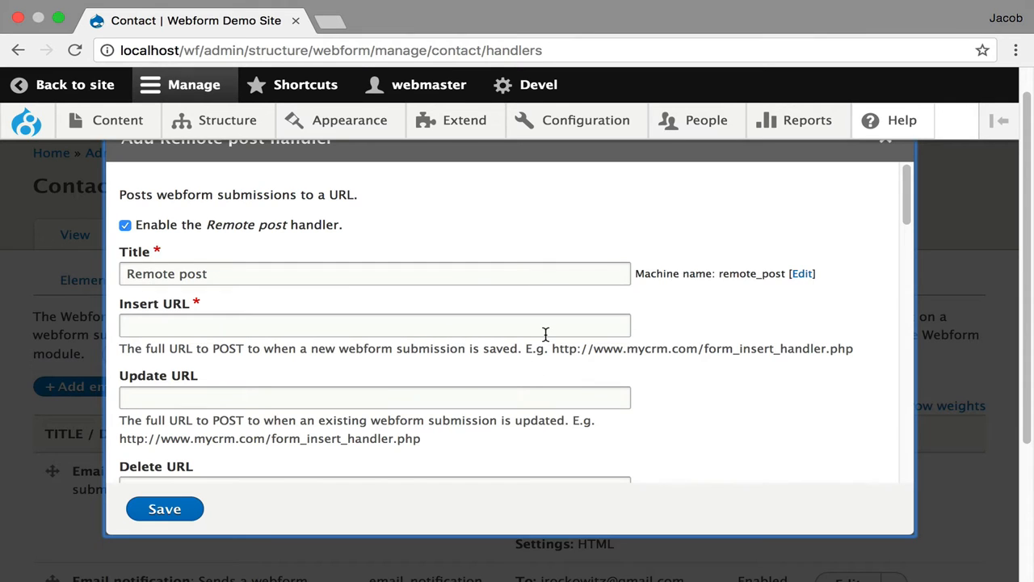
pyautogui.scroll(-3)
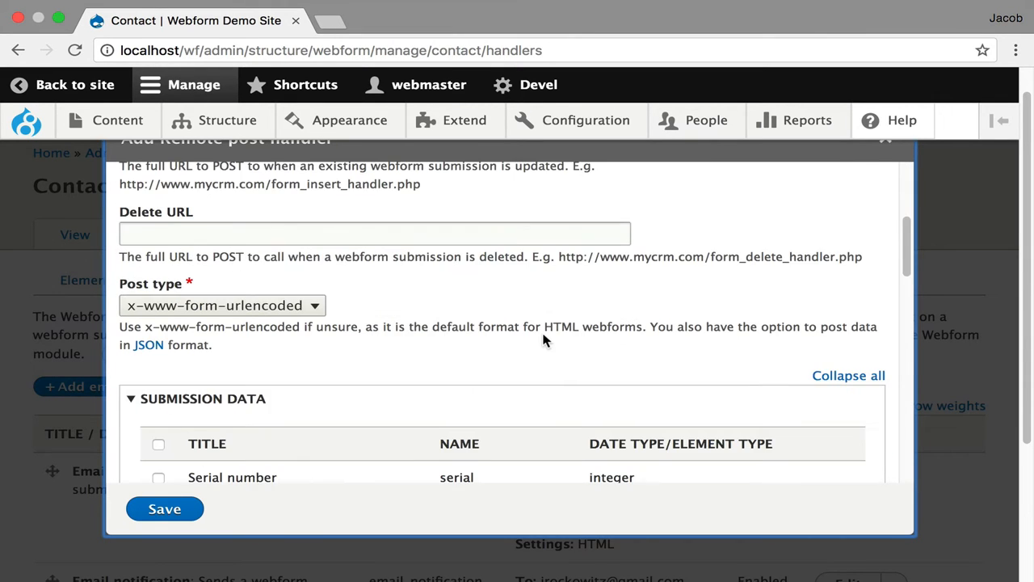
pyautogui.scroll(-3)
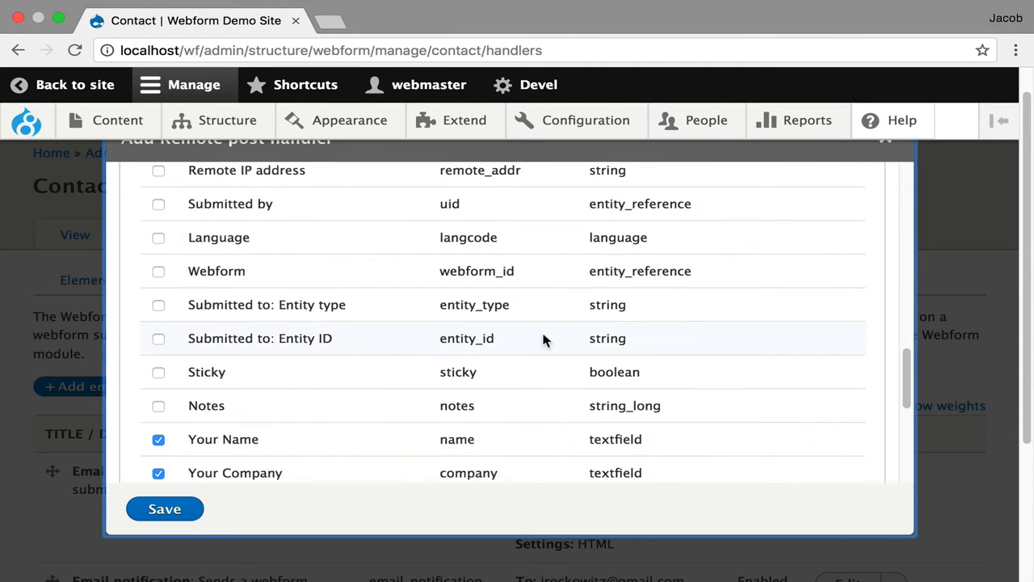
pyautogui.scroll(-3)
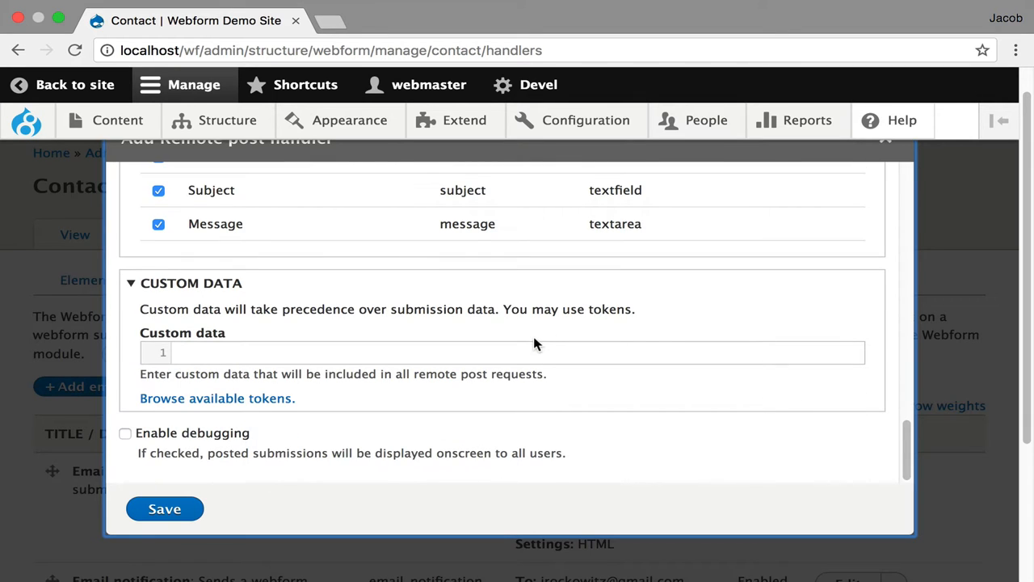
pyautogui.moveTo(891, 152)
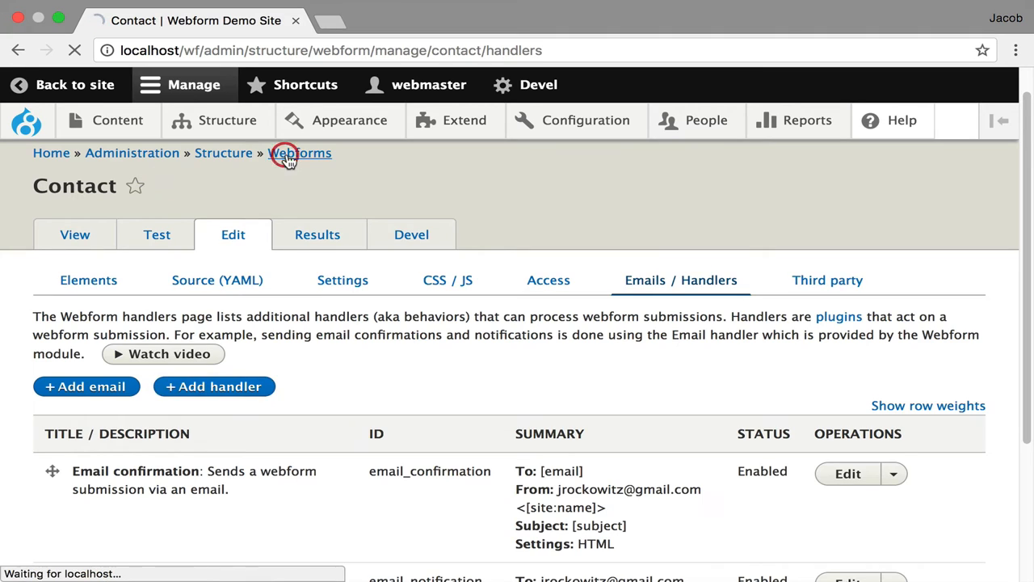
# Go back to the overview of all webforms and open Example: Elements
pyautogui.click(301, 153)
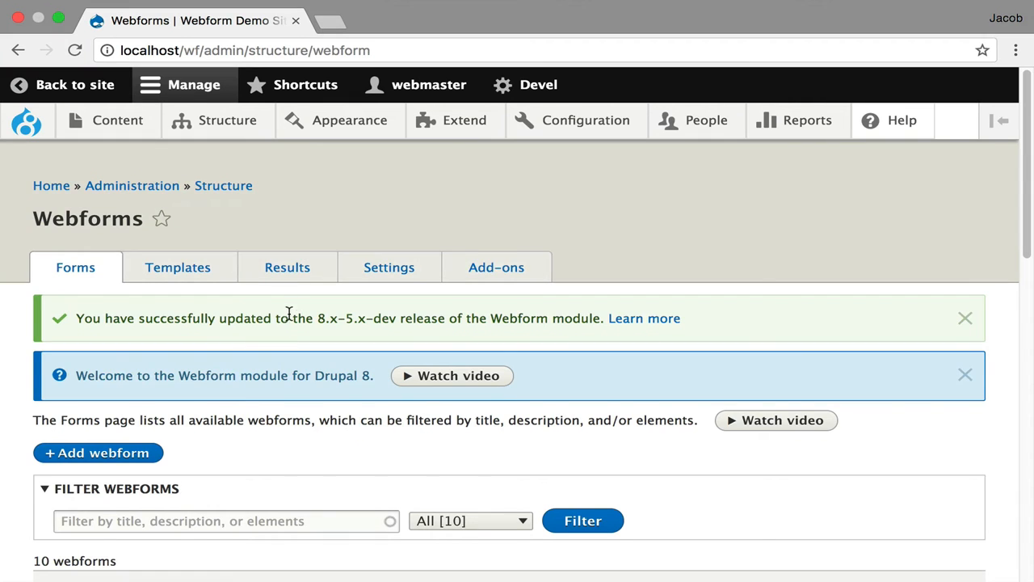
pyautogui.scroll(-3)
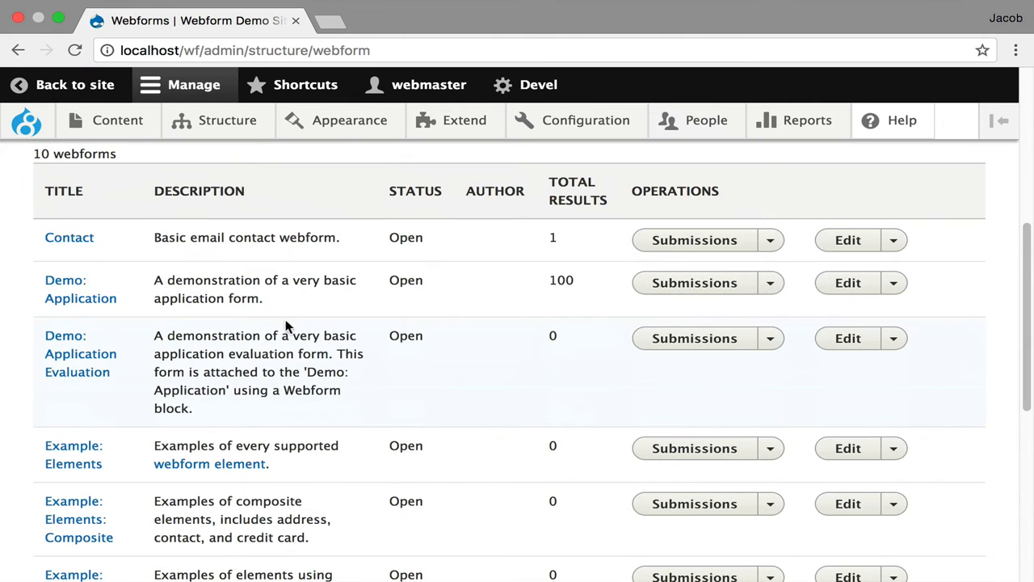
pyautogui.click(72, 445)
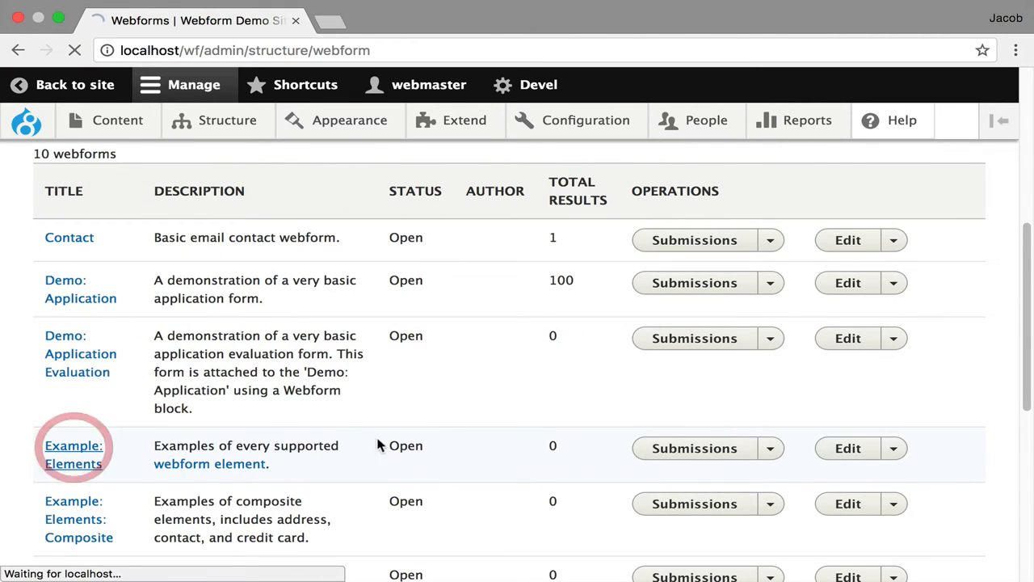
# Open Example: Elements, tick the sample checkbox, and scroll through its fields
pyautogui.click(72, 454)
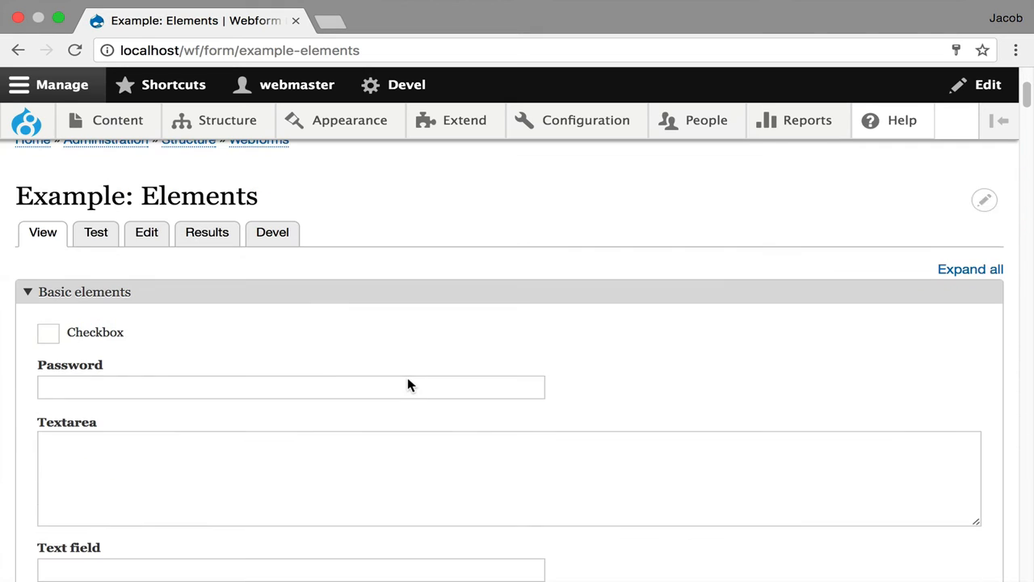
pyautogui.click(47, 333)
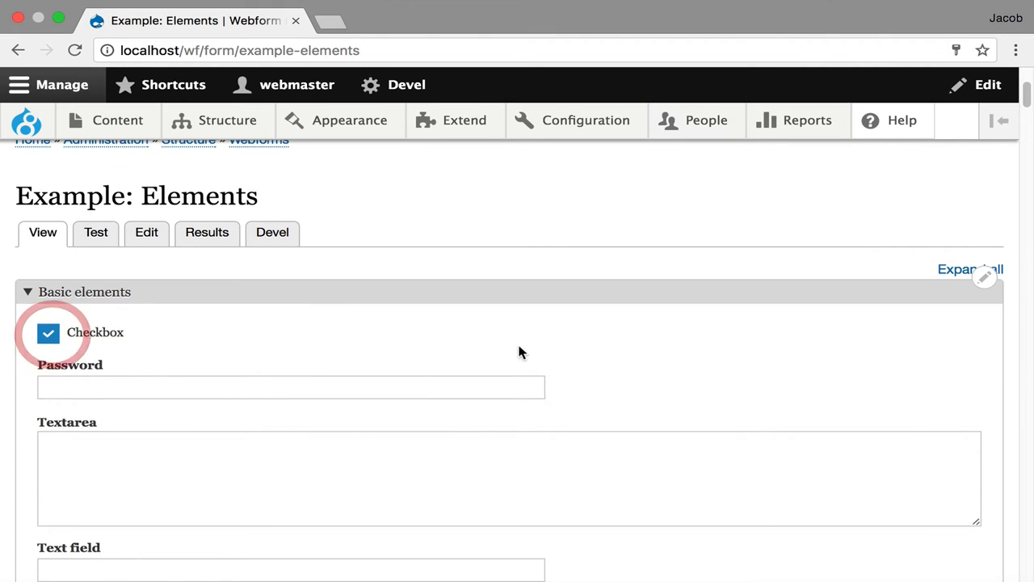
pyautogui.scroll(-3)
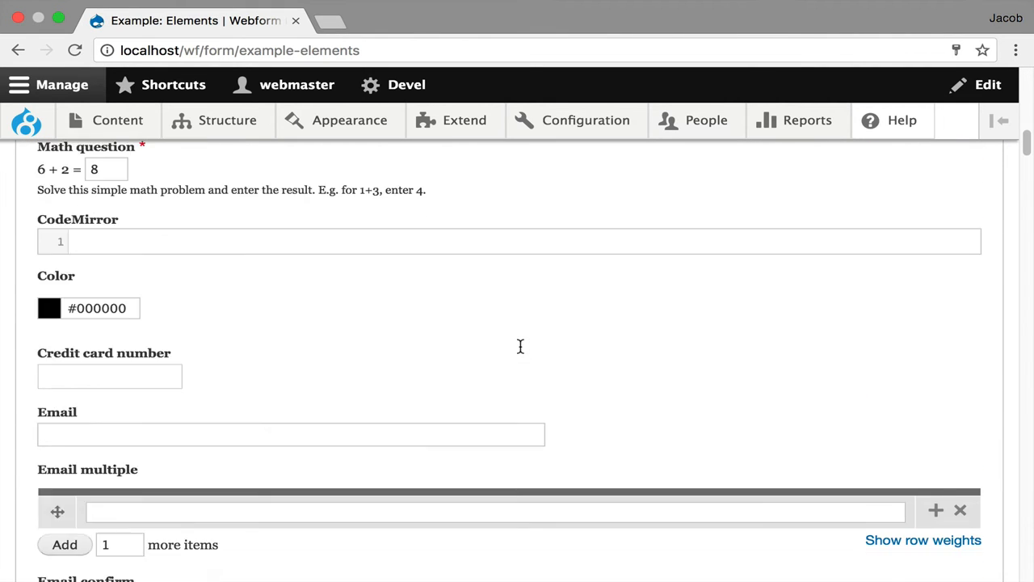
pyautogui.scroll(-3)
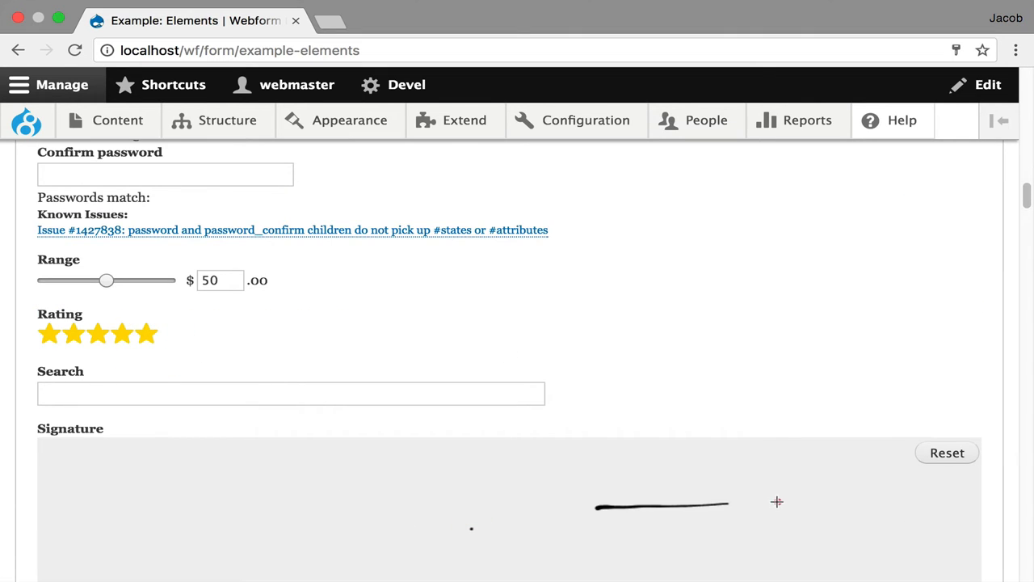
pyautogui.scroll(-3)
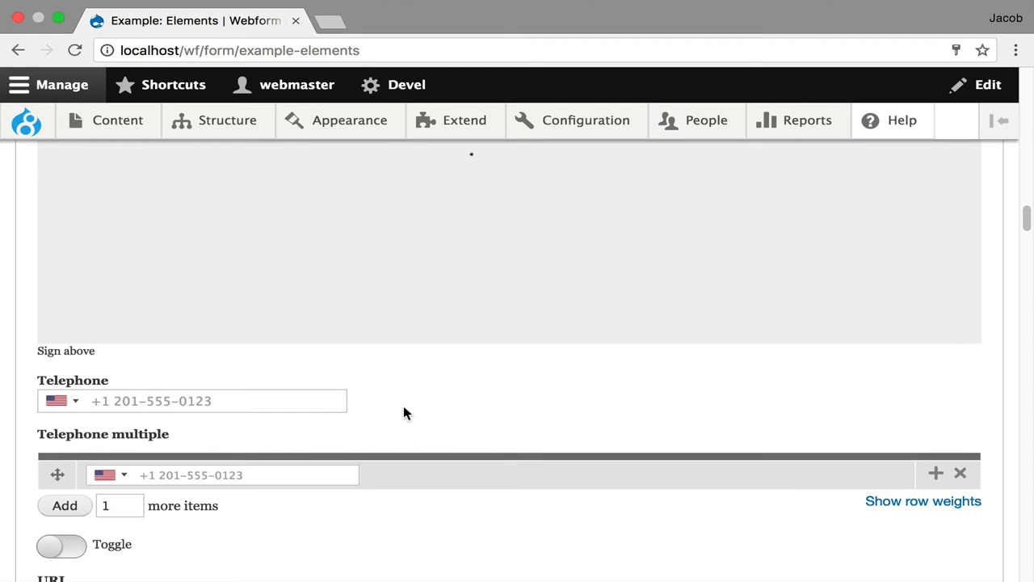
pyautogui.scroll(-3)
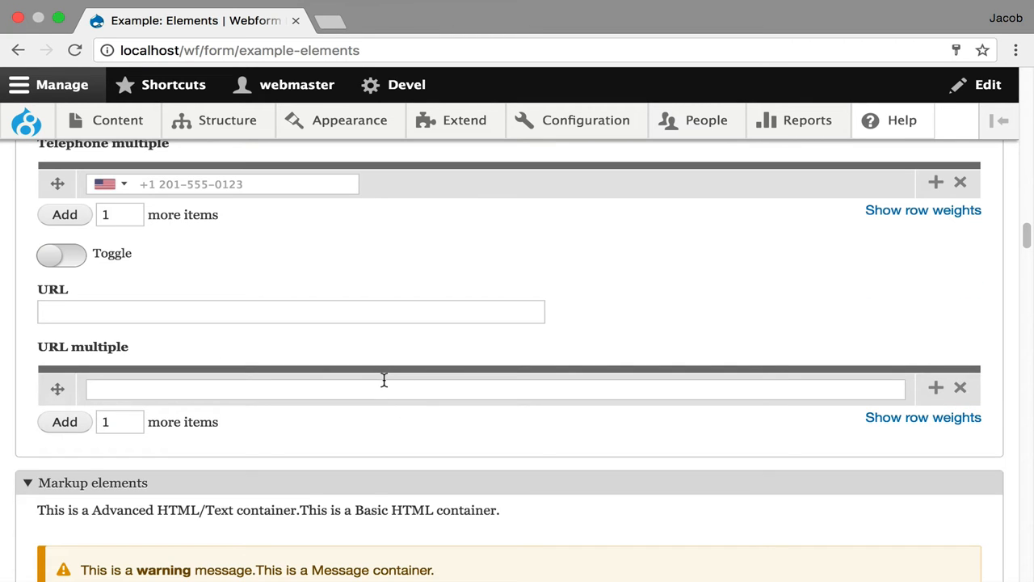
pyautogui.scroll(-3)
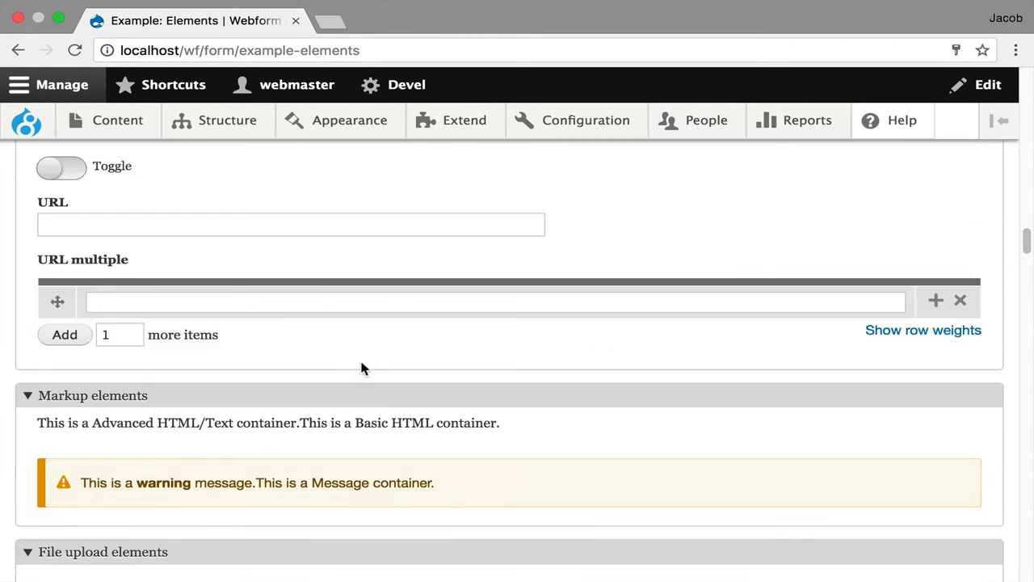
pyautogui.scroll(-3)
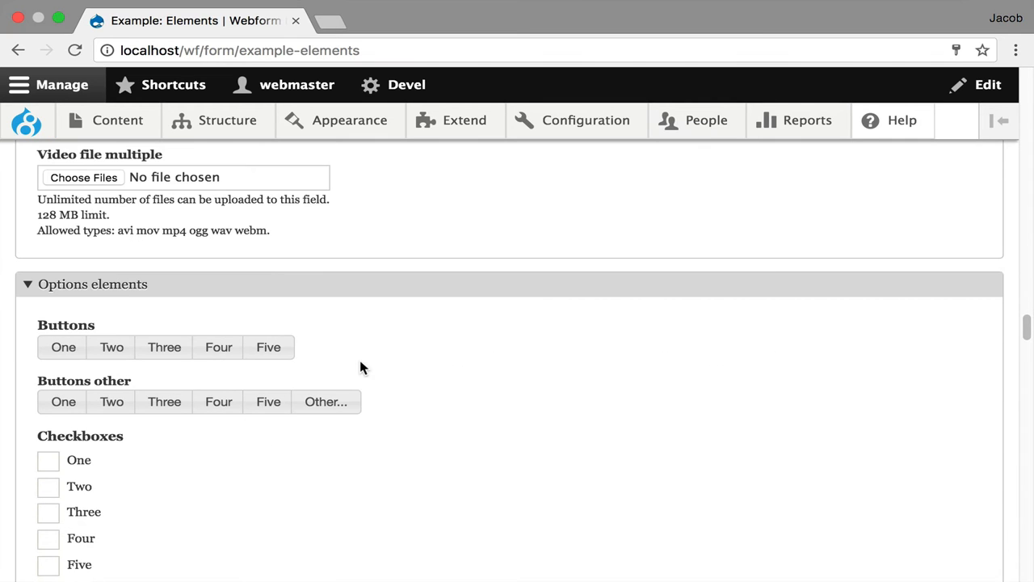
# Try the Other choice under Buttons other and scroll to the form's end
pyautogui.click(325, 401)
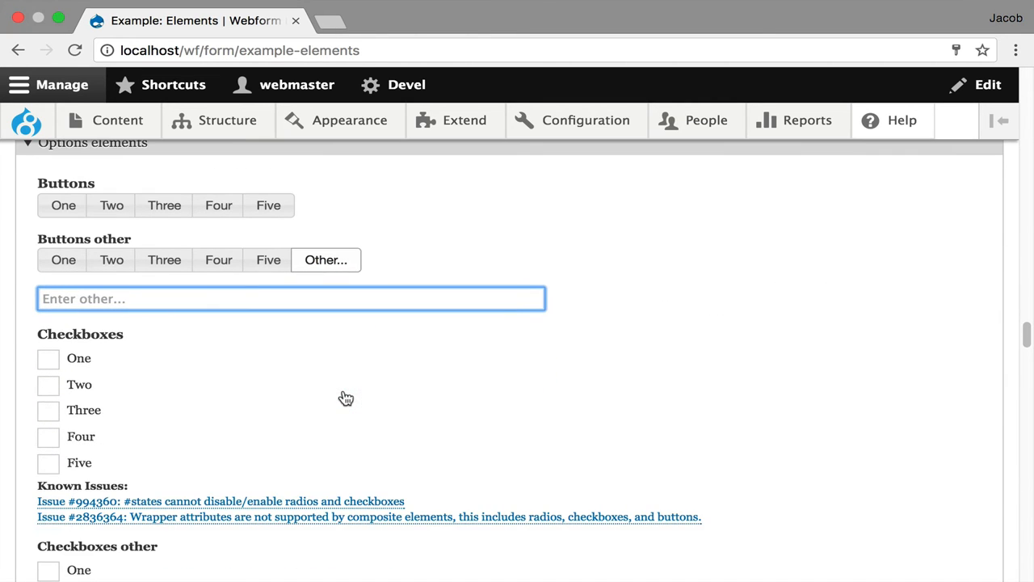
pyautogui.scroll(-3)
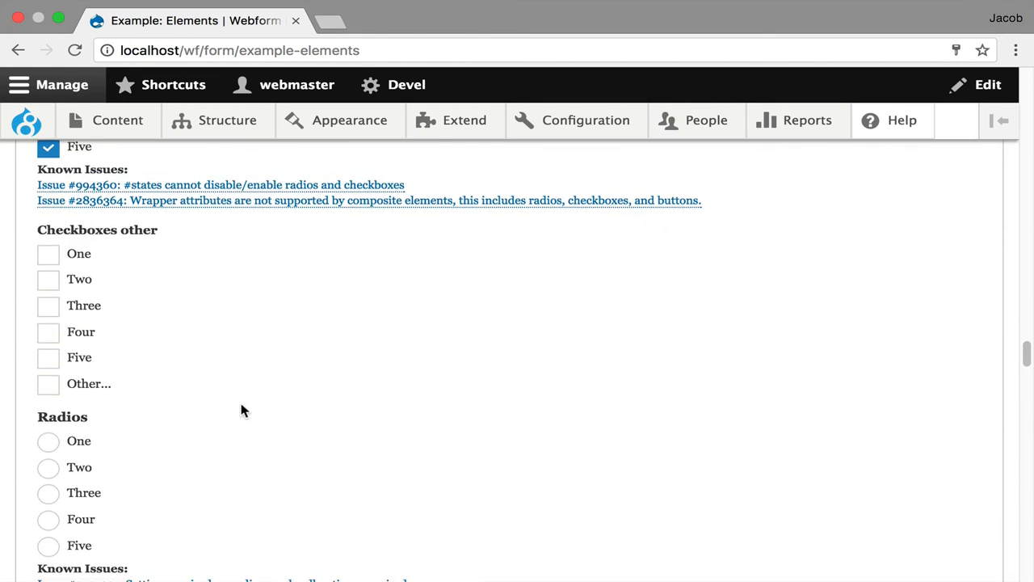
pyautogui.scroll(-3)
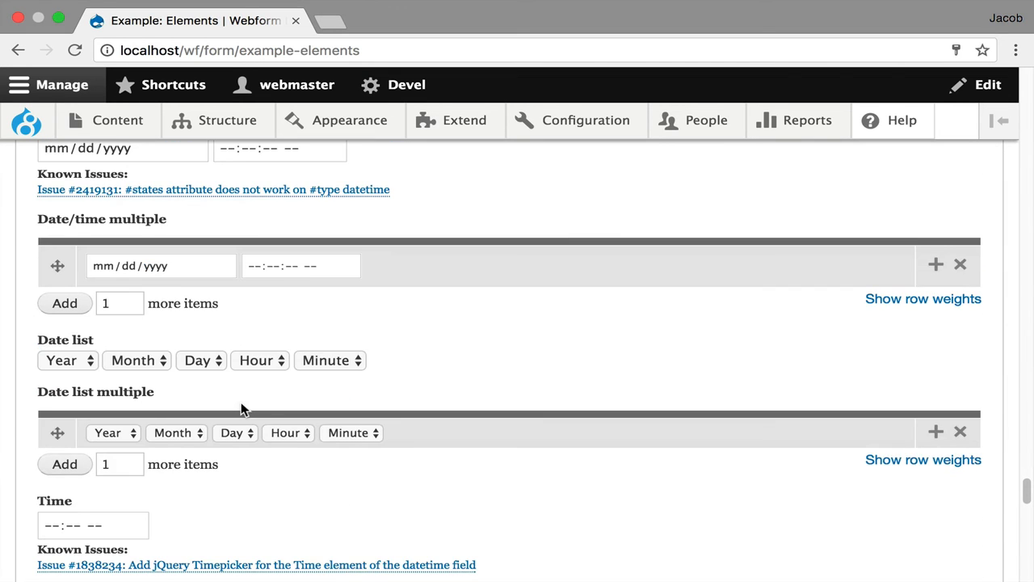
pyautogui.scroll(-3)
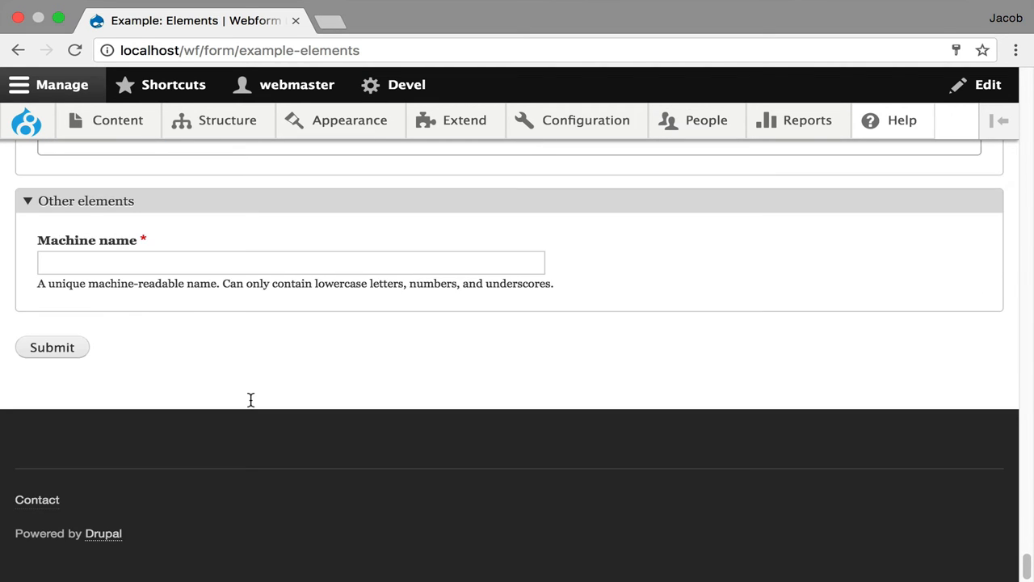
pyautogui.scroll(3)
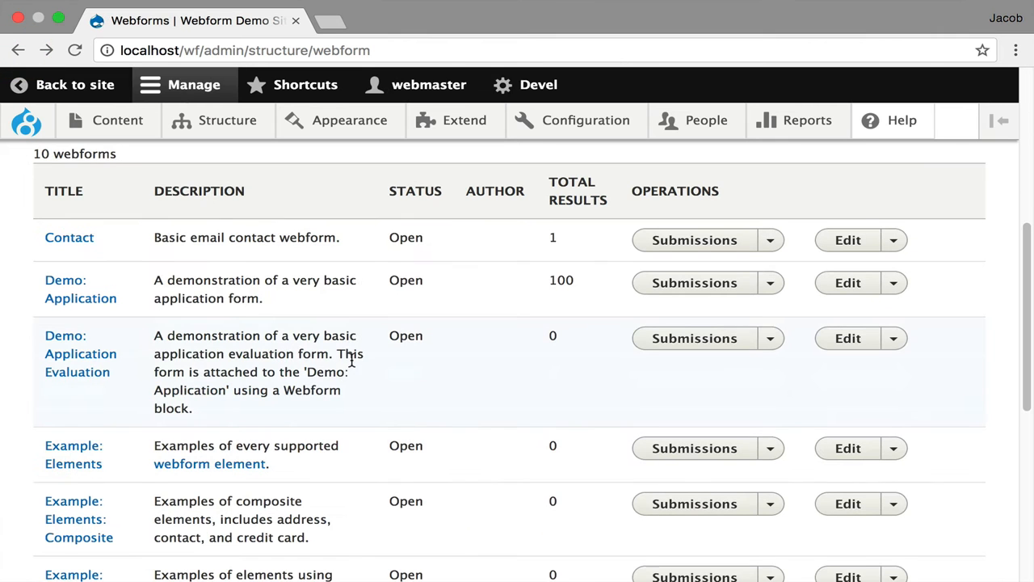
# View Example: Elements: Composite and Example: Wizard, then return to the webforms list
pyautogui.click(78, 519)
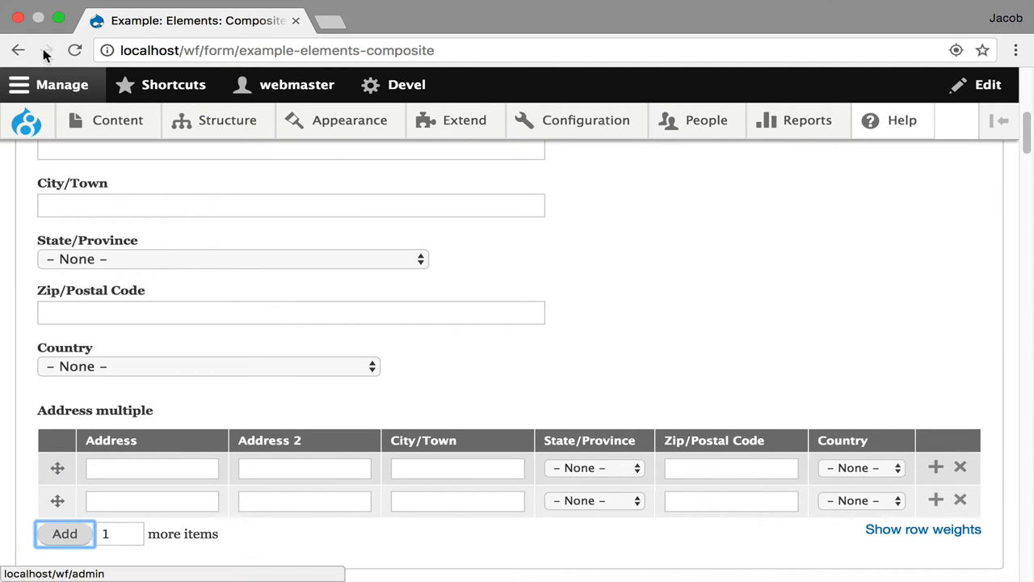
pyautogui.click(19, 50)
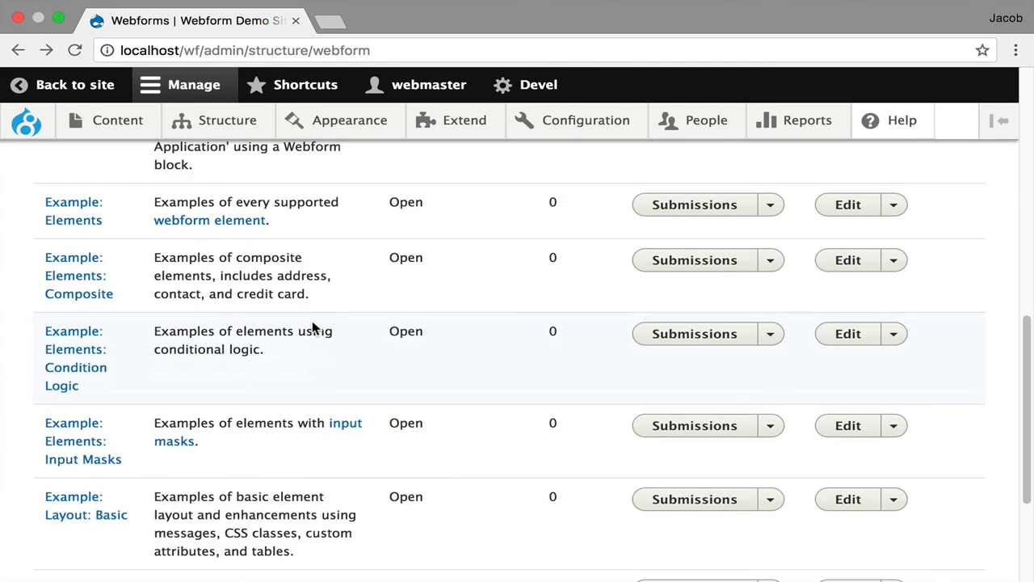
pyautogui.scroll(-3)
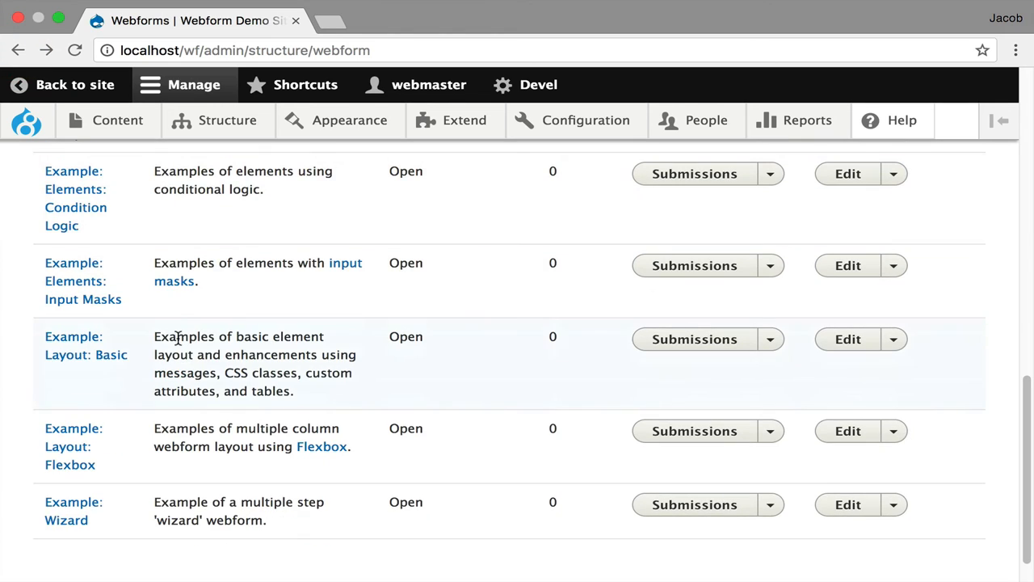
pyautogui.click(67, 502)
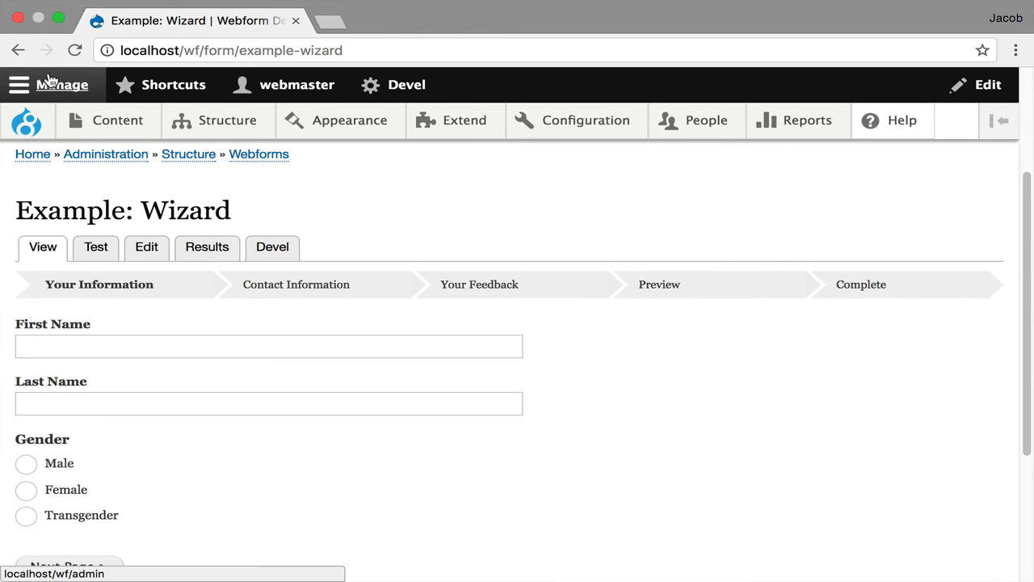
pyautogui.click(259, 153)
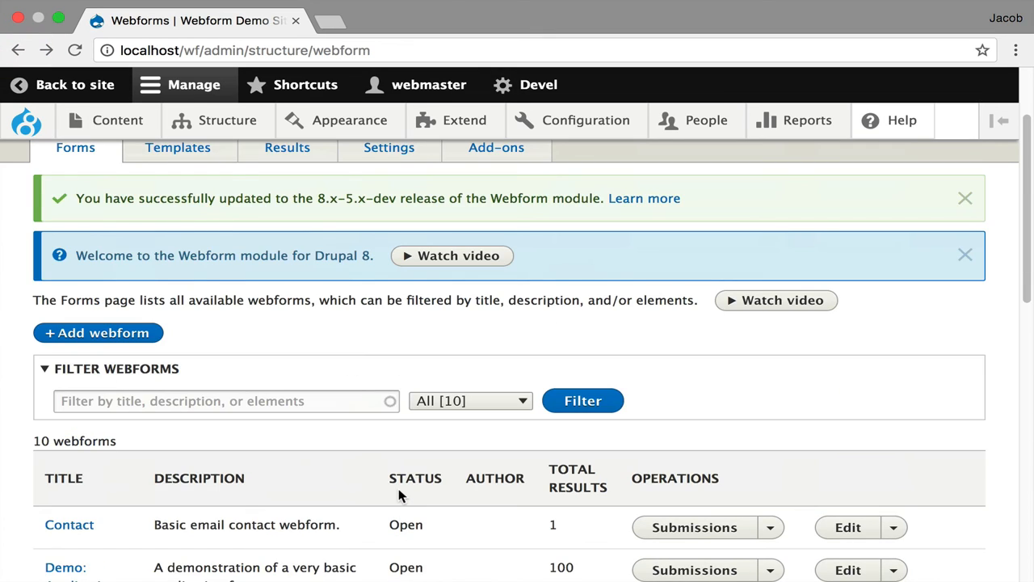
# Preview the Job Application template on the Templates page, scrolling down to resume upload
pyautogui.scroll(3)
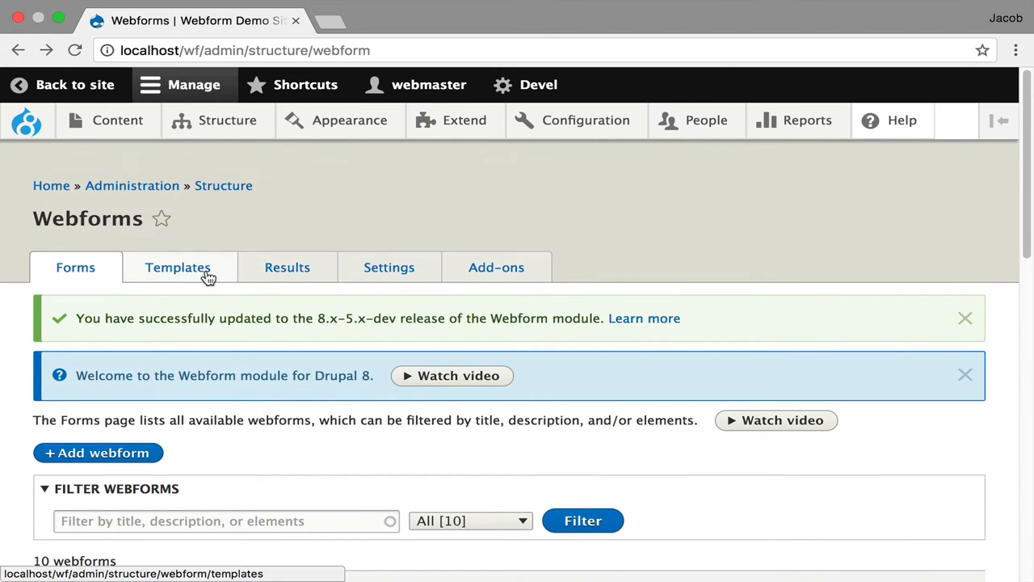
pyautogui.click(177, 267)
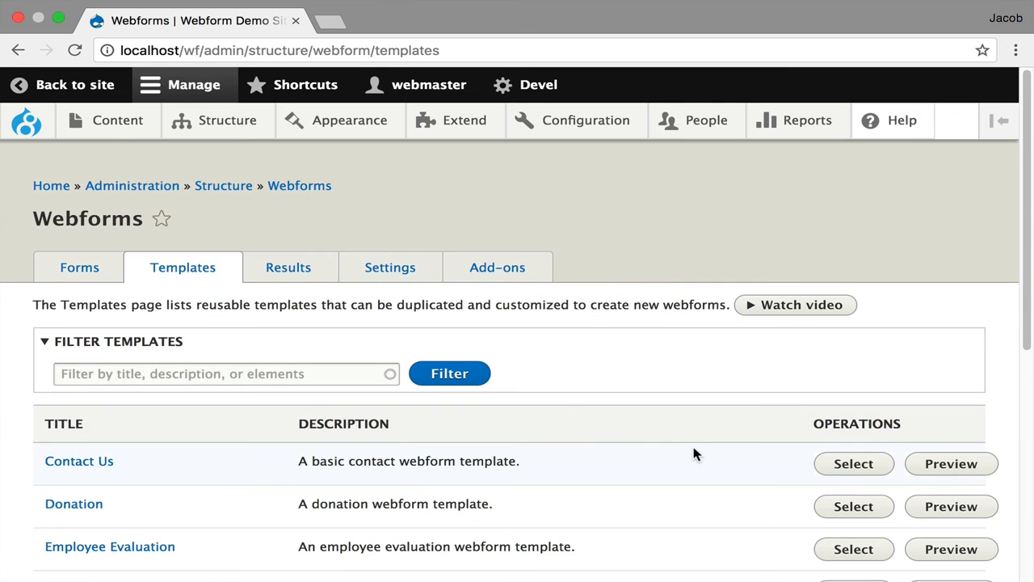
pyautogui.scroll(-3)
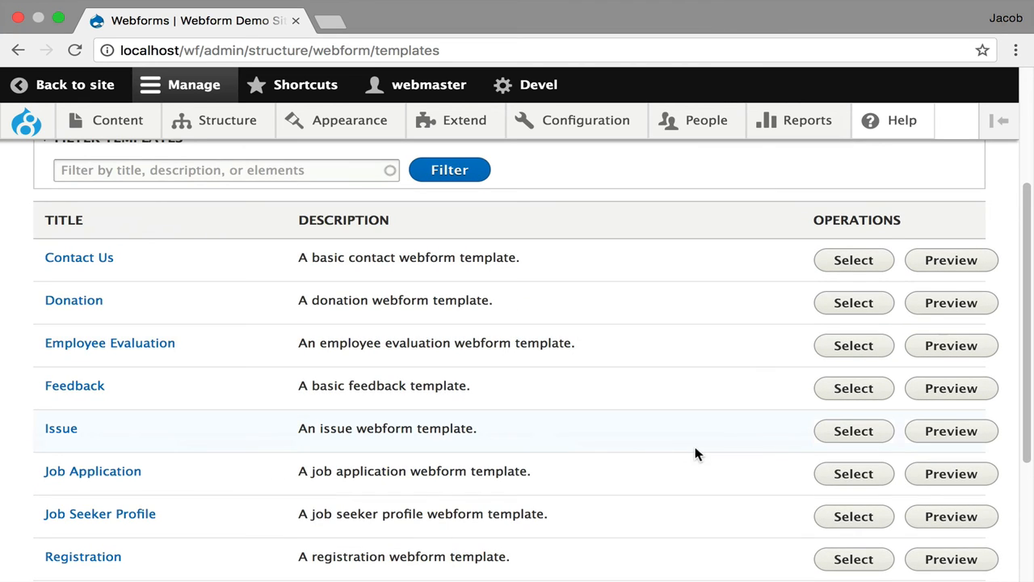
pyautogui.click(952, 473)
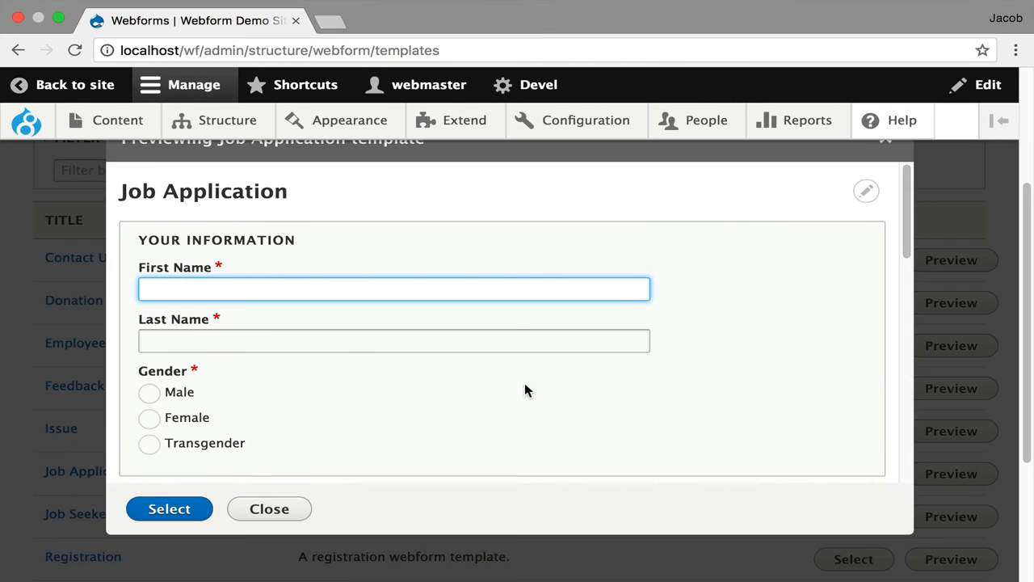
pyautogui.scroll(-3)
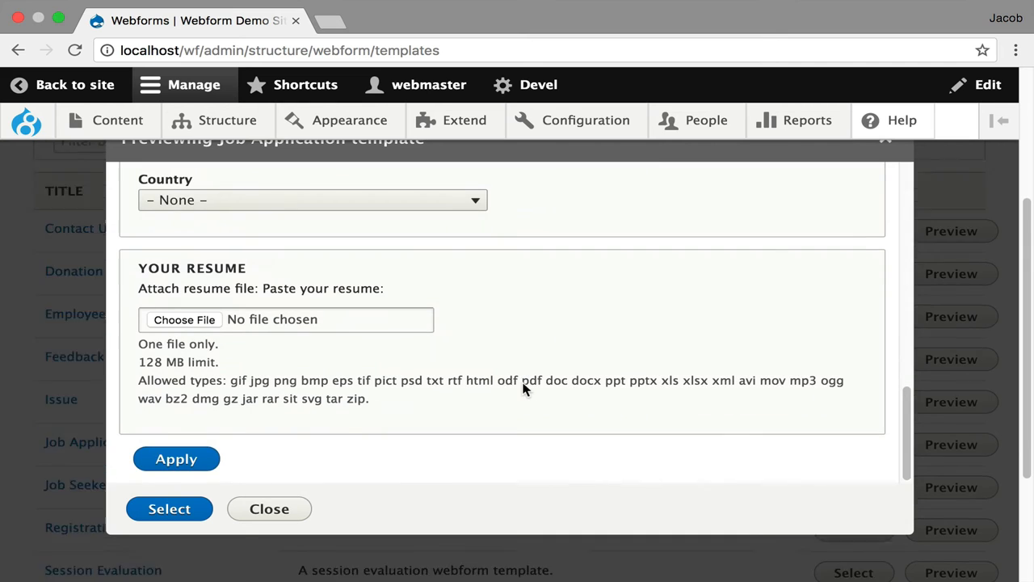
# Duplicate the Job Application template, save it as 'Job Application', and review its elements
pyautogui.click(169, 508)
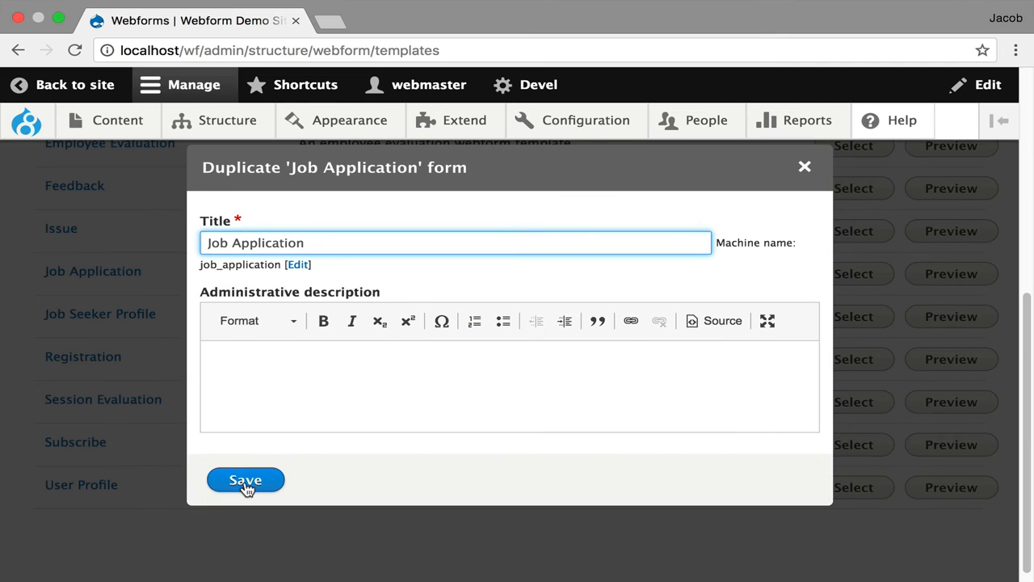
pyautogui.click(244, 479)
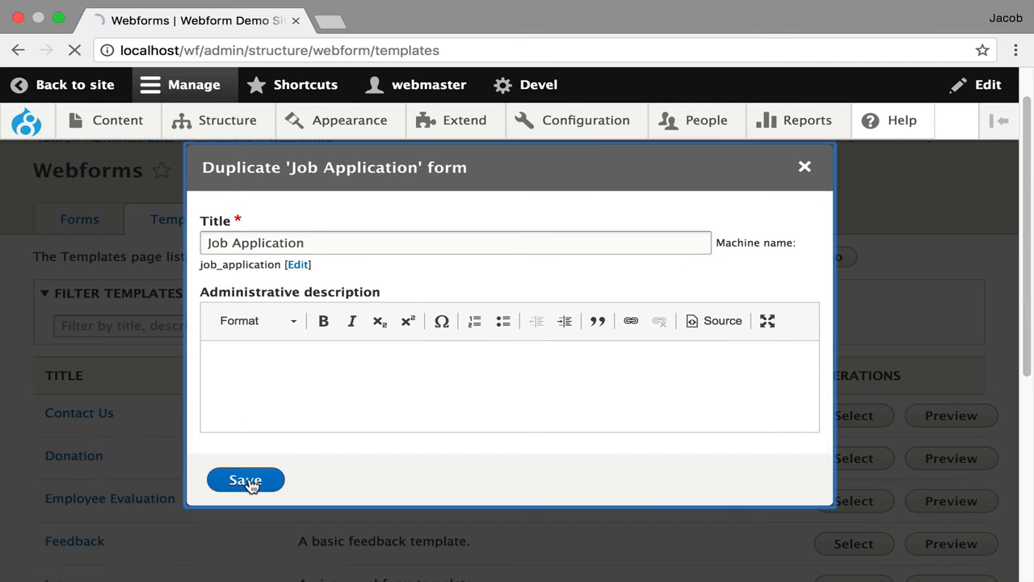
pyautogui.click(245, 479)
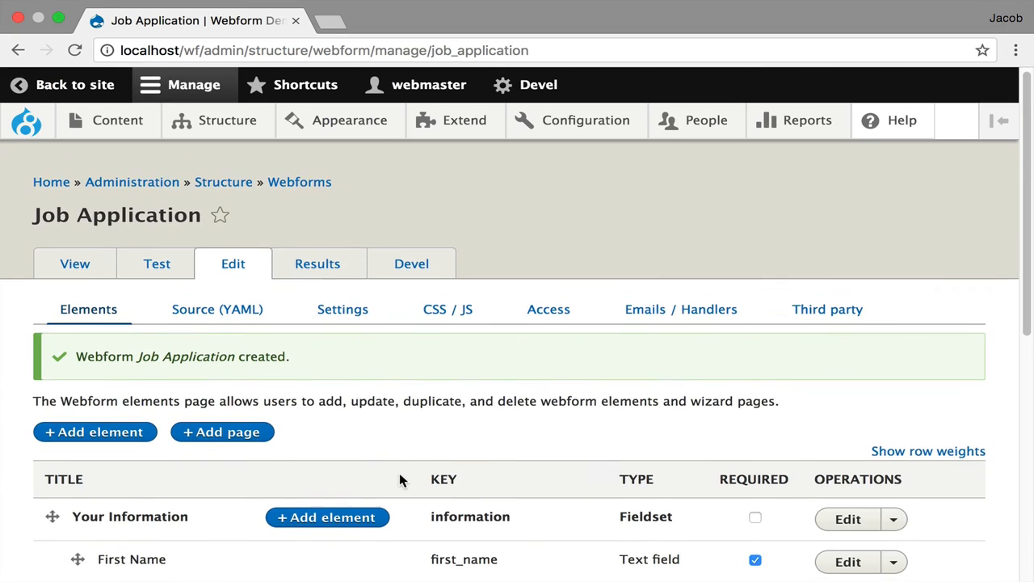
pyautogui.scroll(-3)
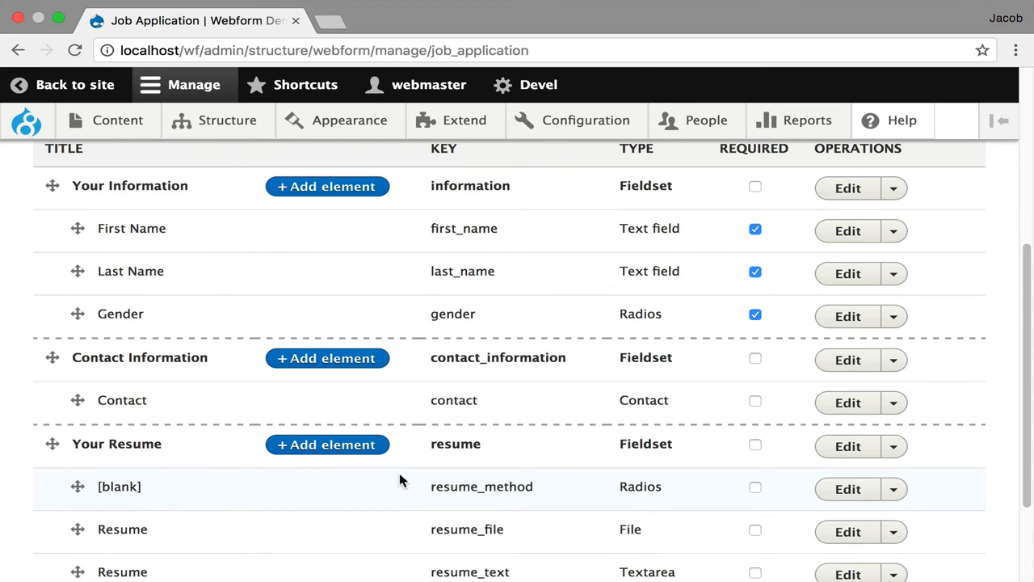